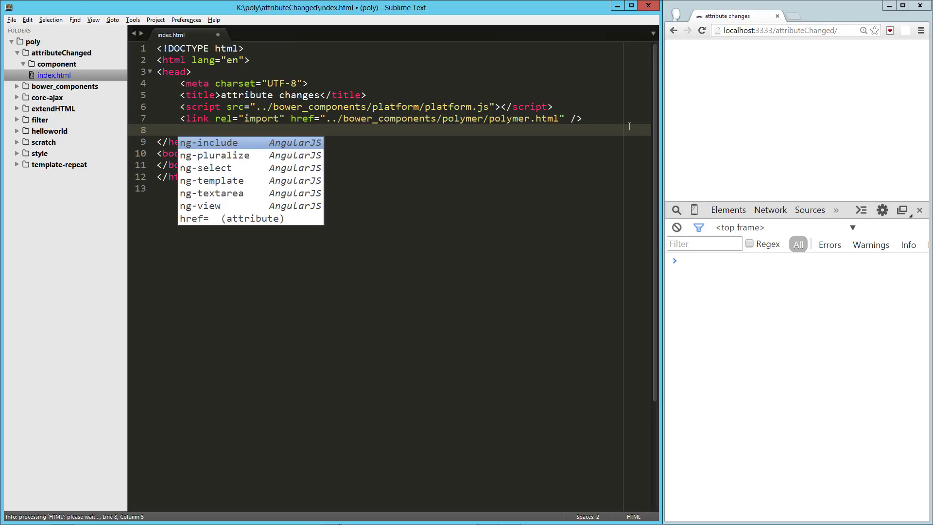
Add a link import for component/app-login.html in the head and an app-login element in the body.
text(<link rel="import" href="component/" />)
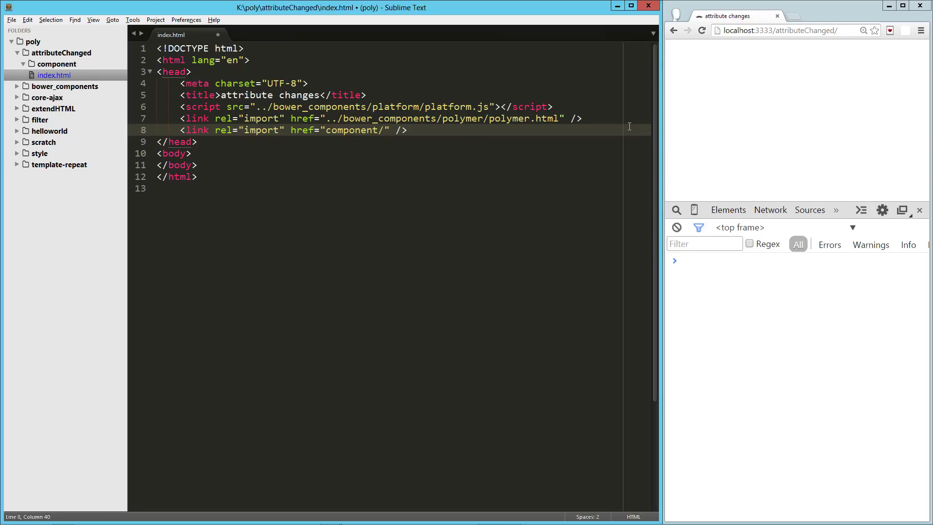
text(app-login.html)
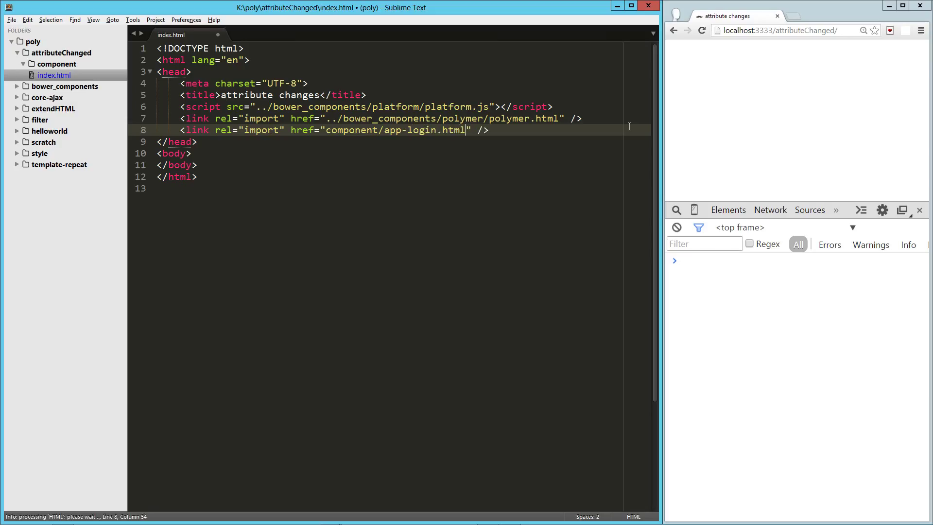
text(<app-login></app-login>)
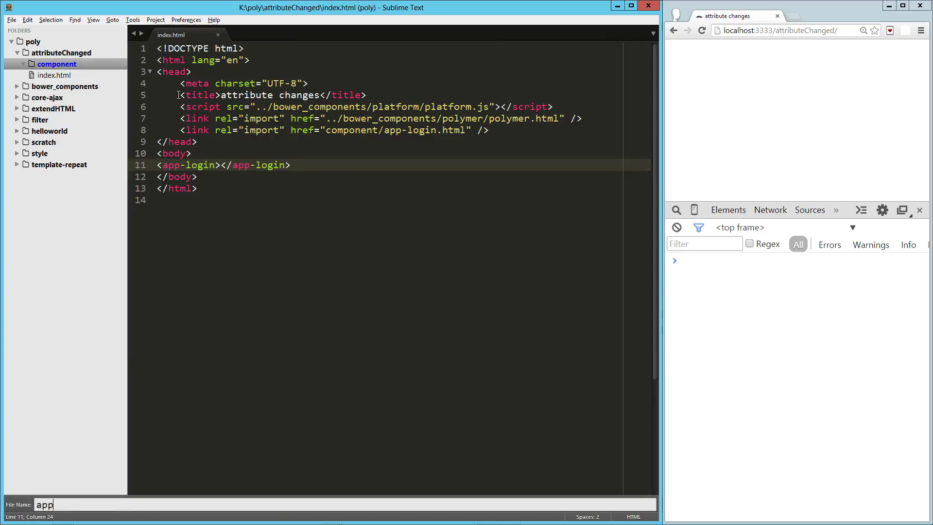
Create app-login.html with a polymer-element template holding a text input, placeholder Username, value bound to {{username}}.
text(-login.htm)
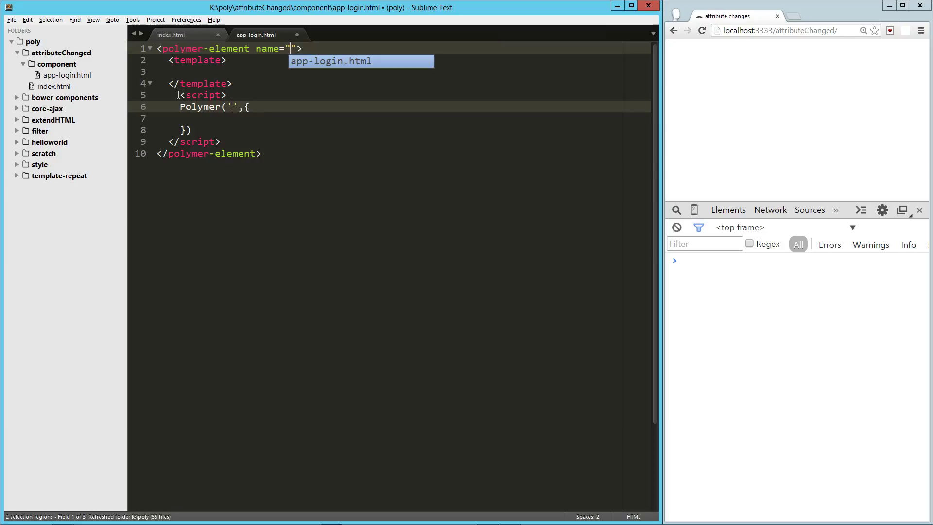
text(app-login)
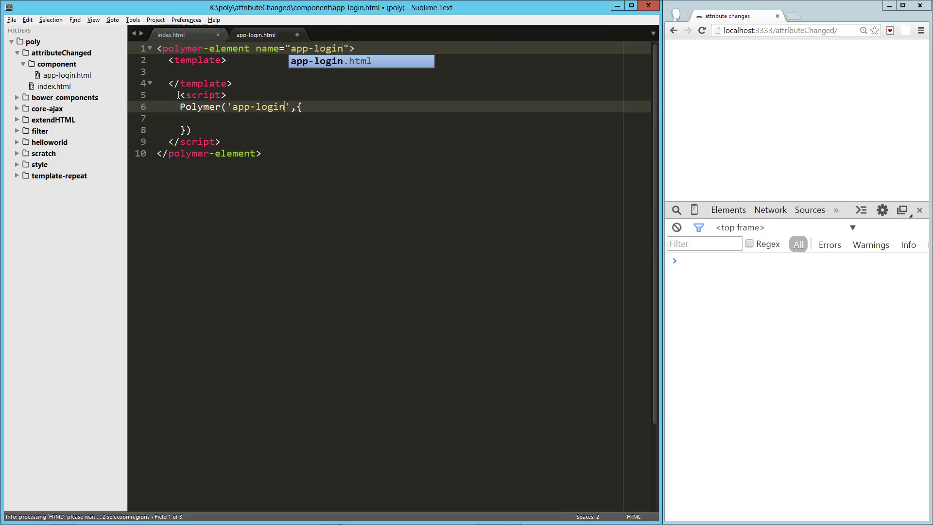
text(input)
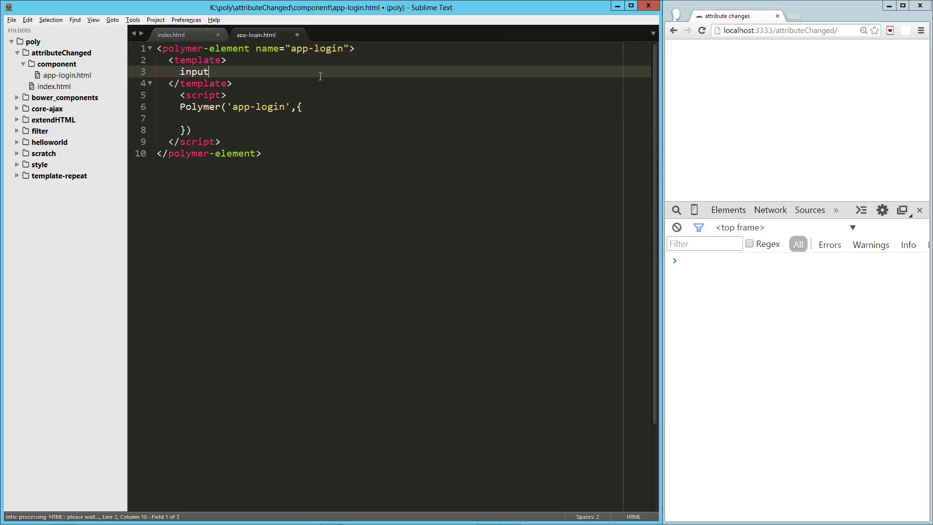
text(type="text">)
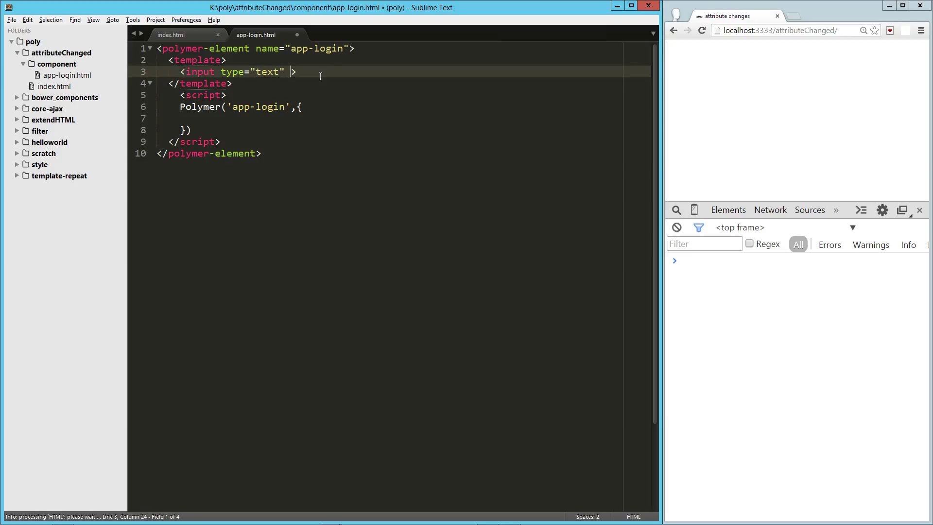
text(placeholder=)
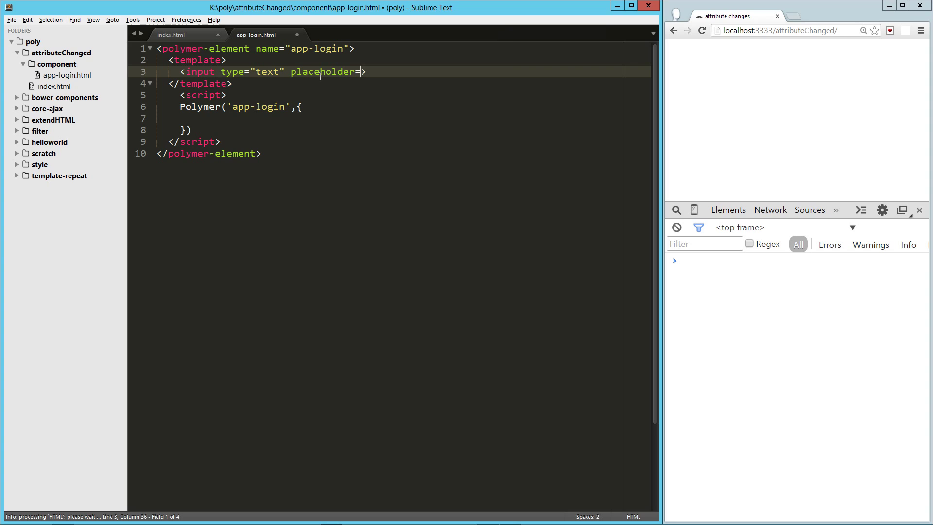
text("Username")
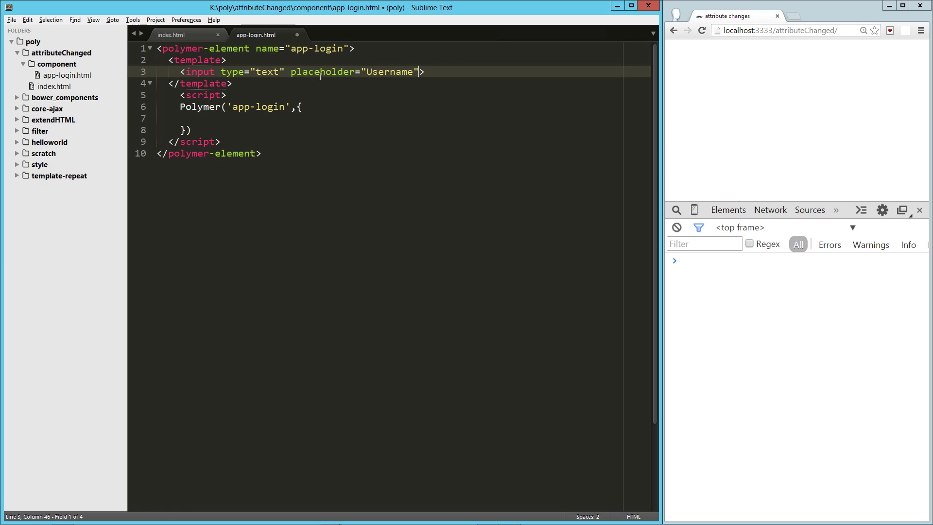
text(value"{{}}")
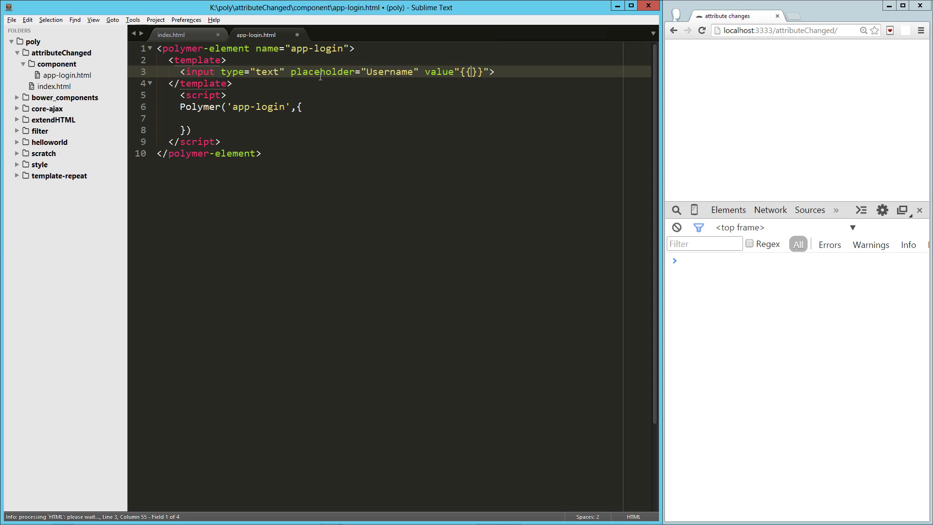
text(username)
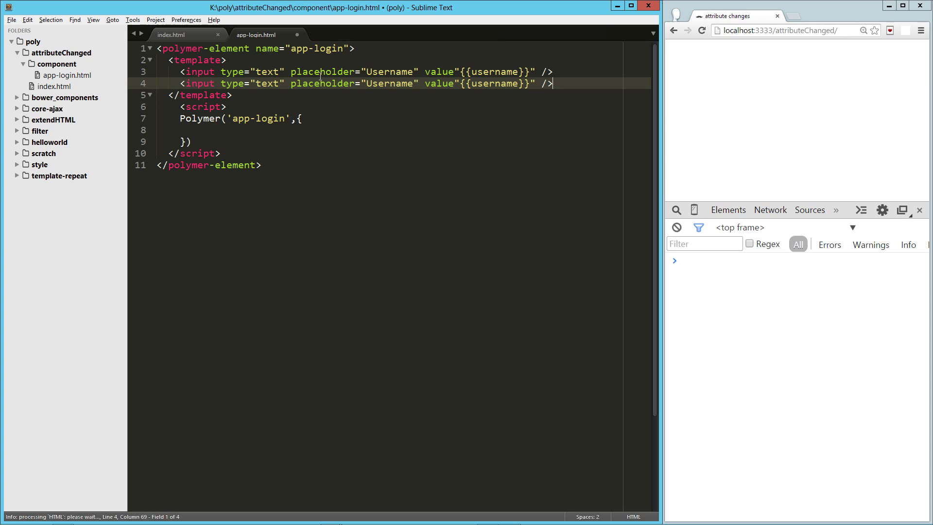
Turn the duplicated input into type password with placeholder Password bound to {{password}}.
double_click(267, 71)
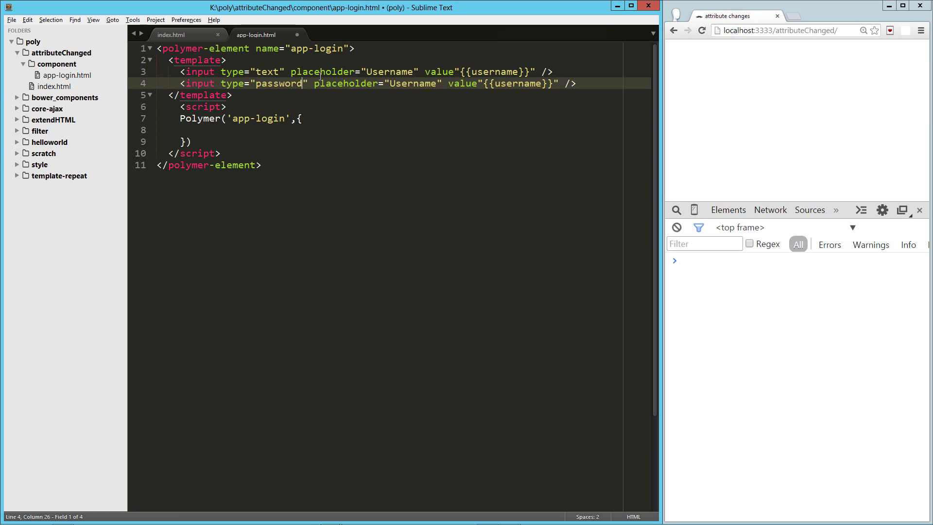
click(449, 84)
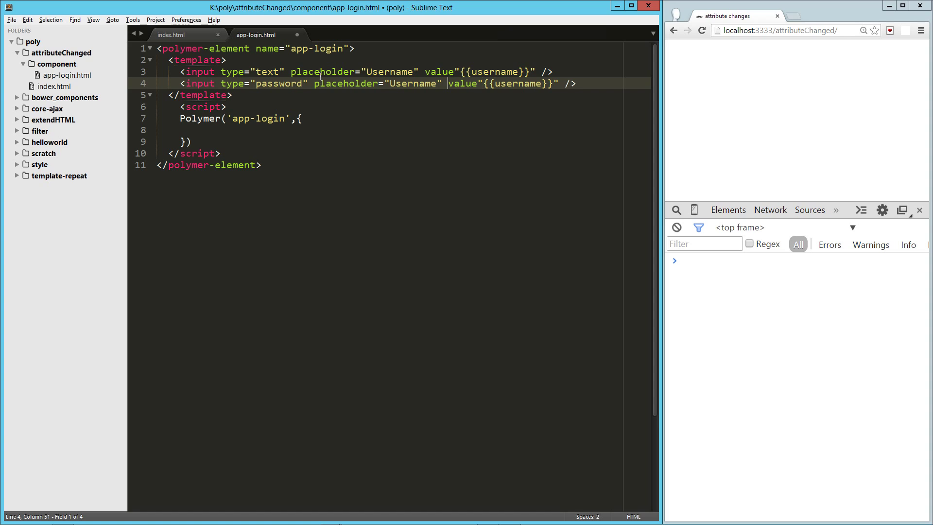
text(Password)
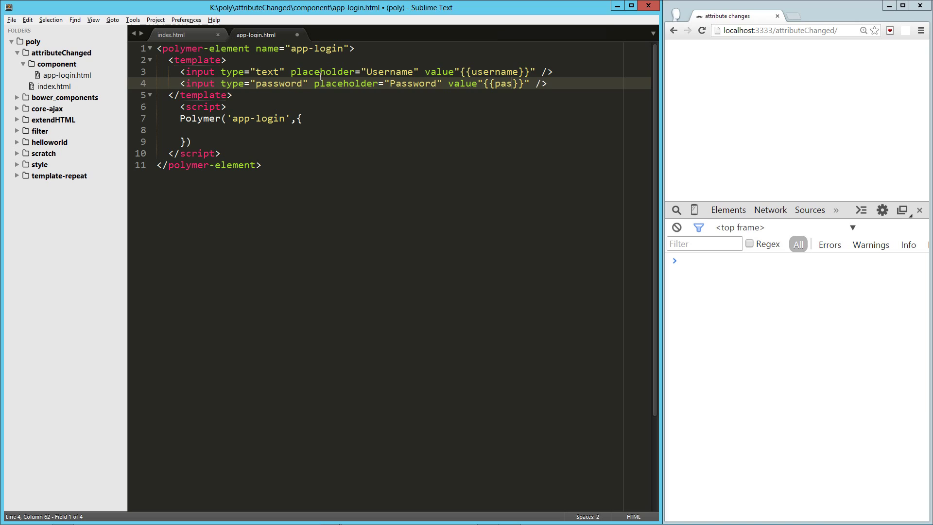
text(sword)
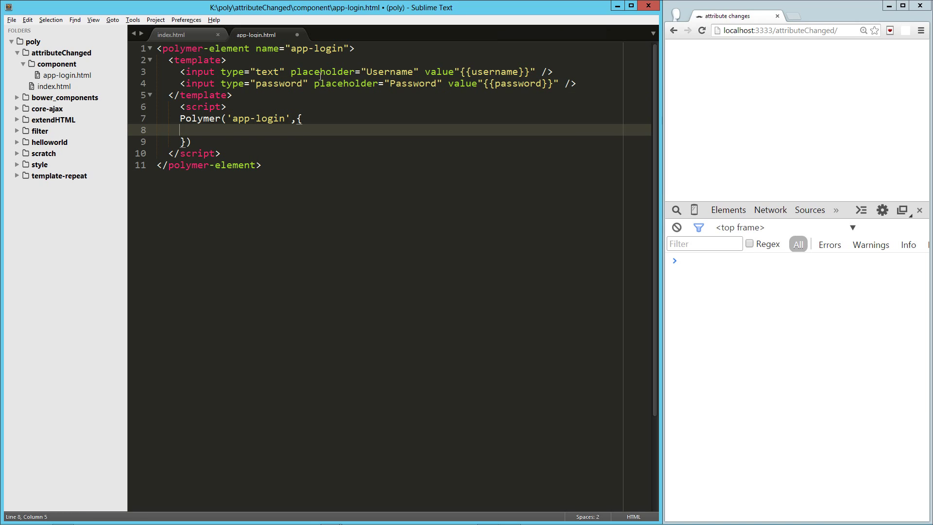
Add empty username: '' and password: '' properties to the Polymer() call.
text(username: '',)
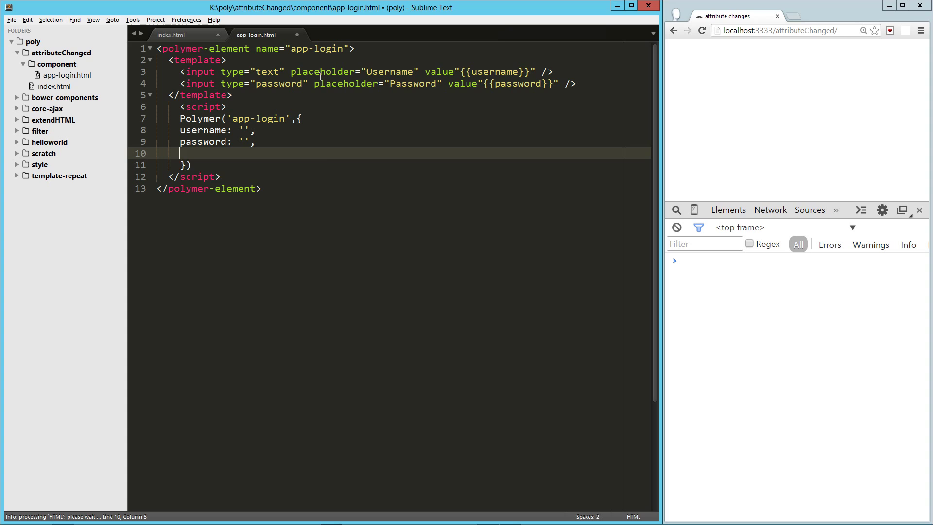
text(p)
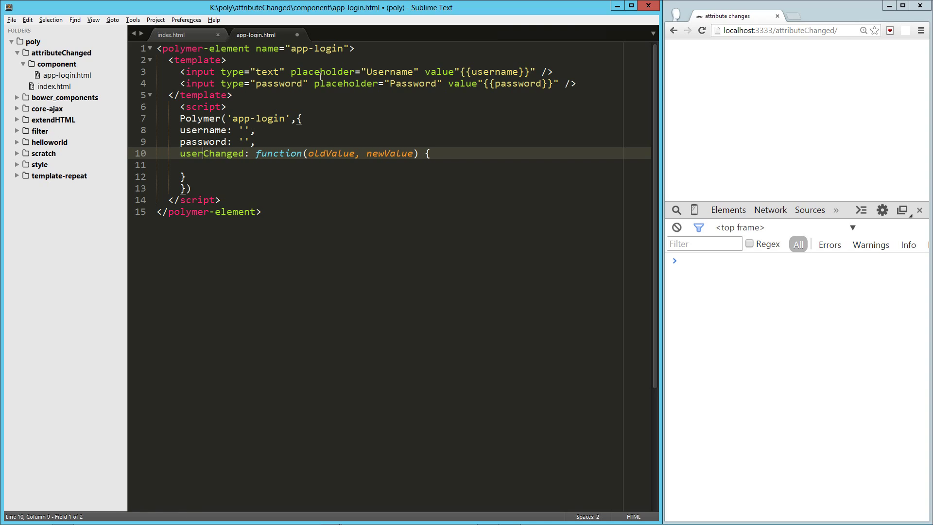
text(name)
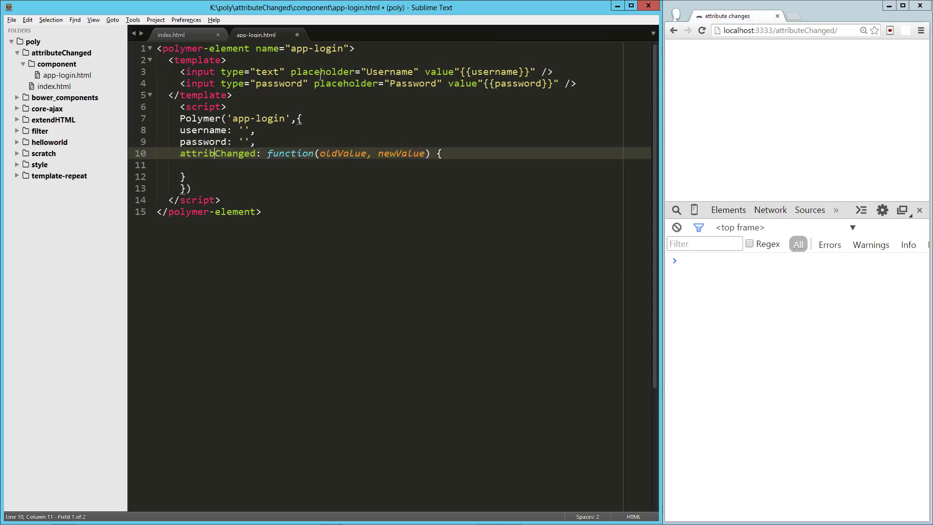
Add usernameChanged and passwordChanged handlers that console.log each change with the new value.
double_click(199, 154)
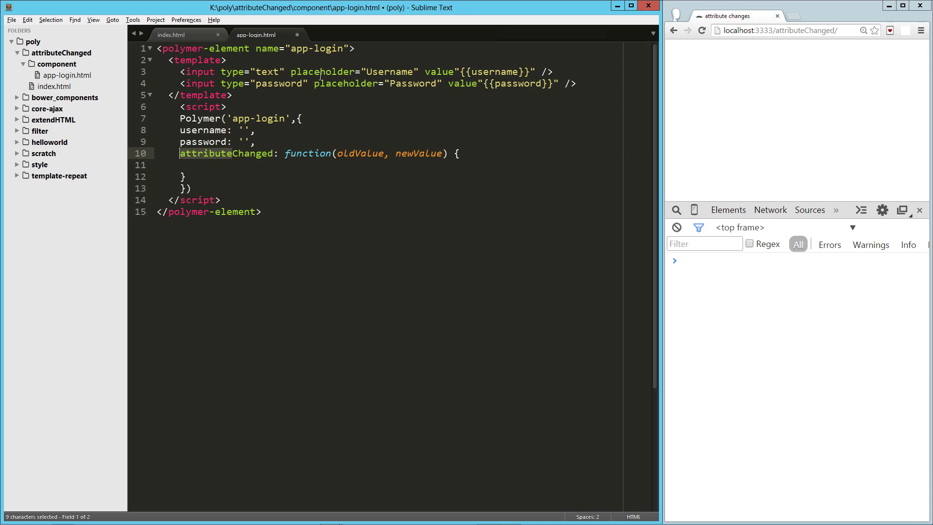
text(usernameChanged)
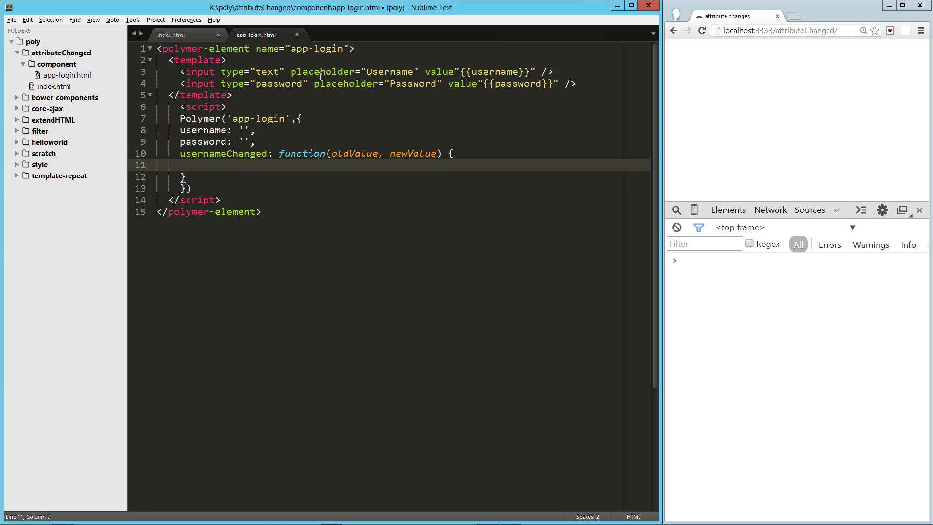
text(console.log(obj);)
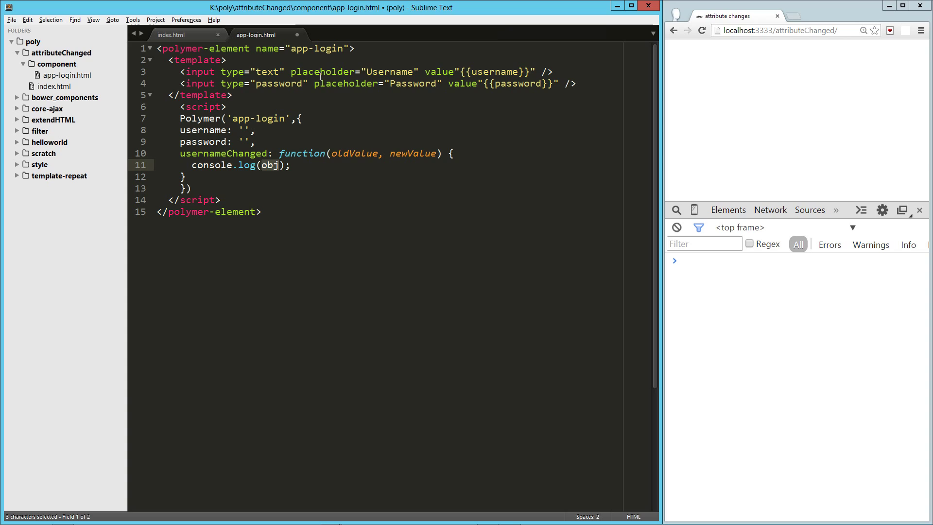
text('username ')
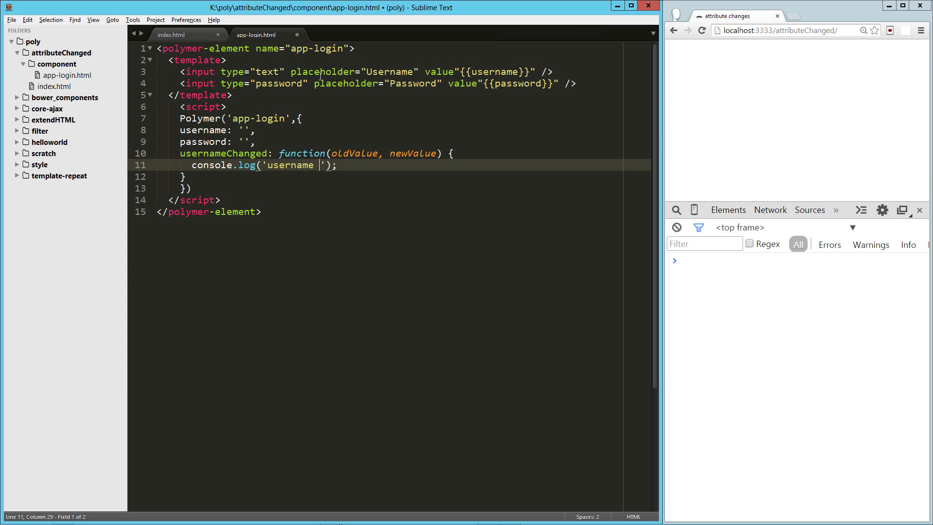
text(changes)
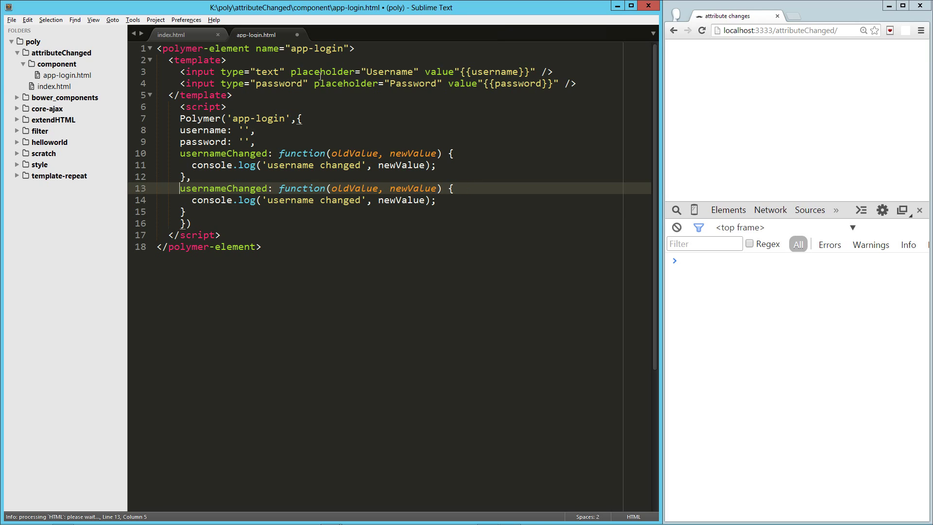
double_click(203, 189)
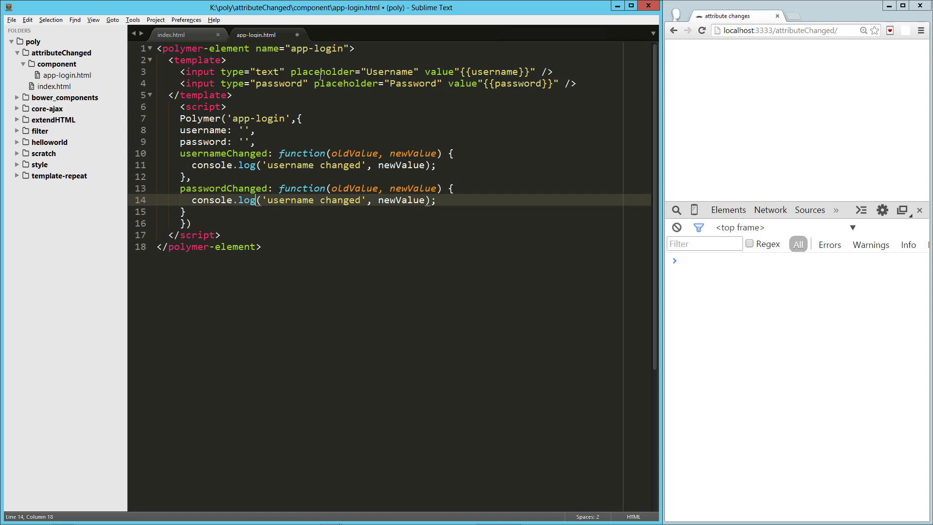
text(password)
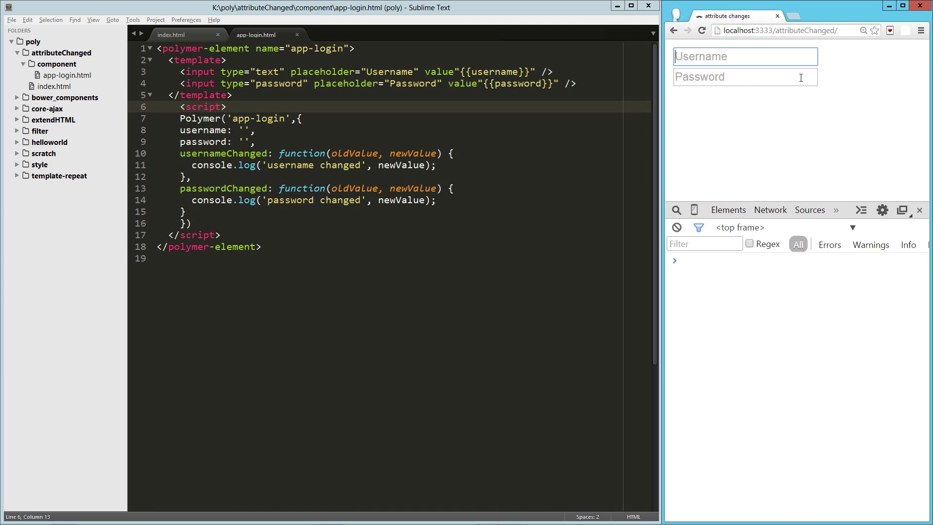
Save the component and type 123 and 456 into the page's Username and Password fields to see the change logs.
text(123)
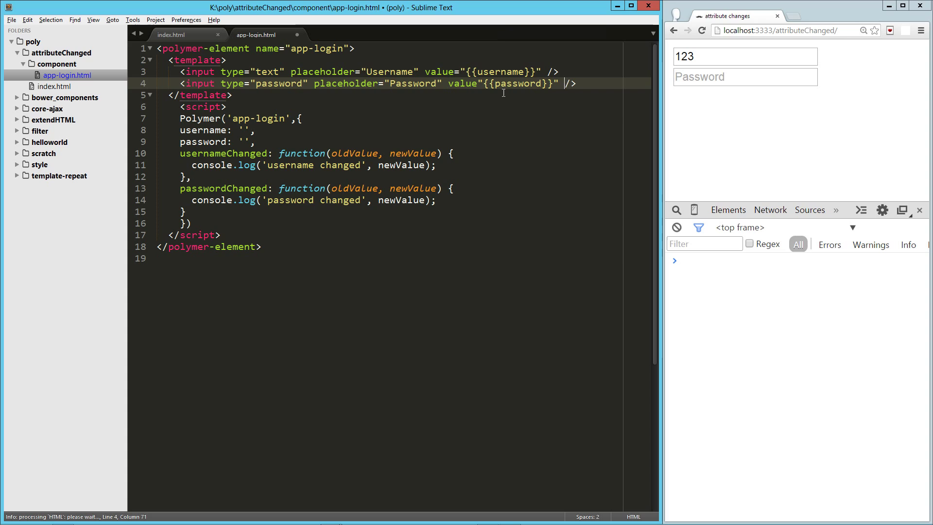
key(ctrl+s)
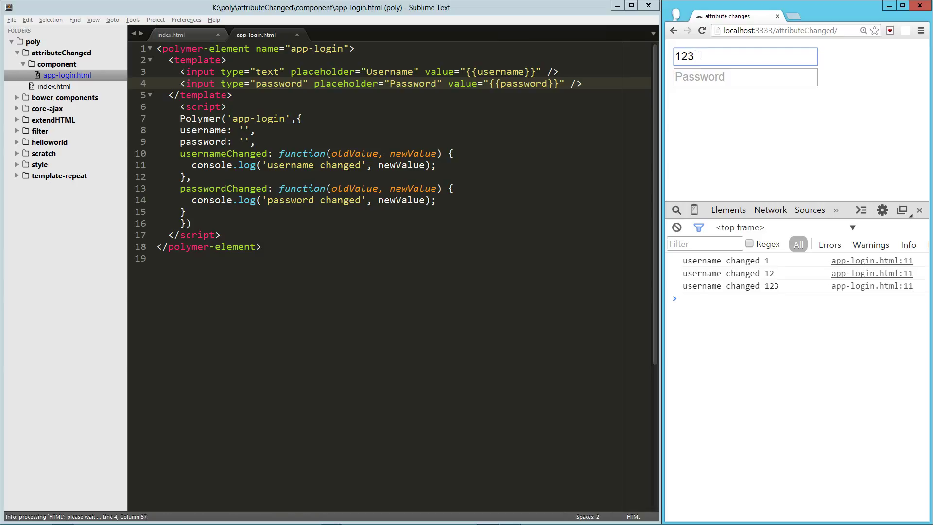
click(745, 77)
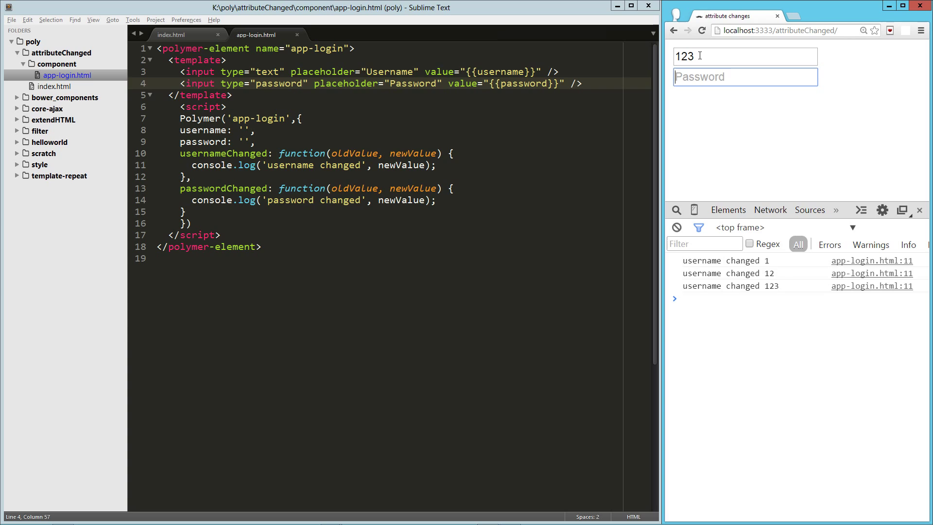
text(456)
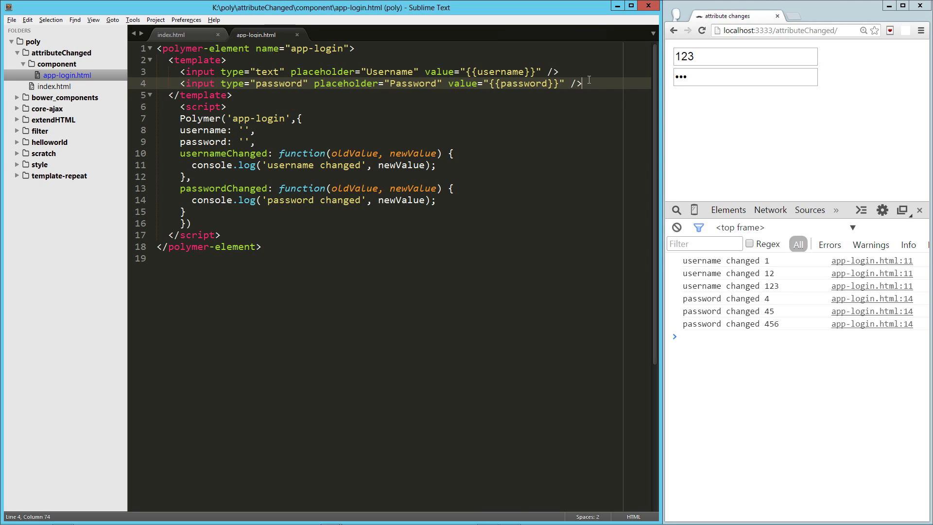
Add a <br /> and a Login button with class="{{loginState}}", plus a loginState: 'invalid' property.
text(<br />)
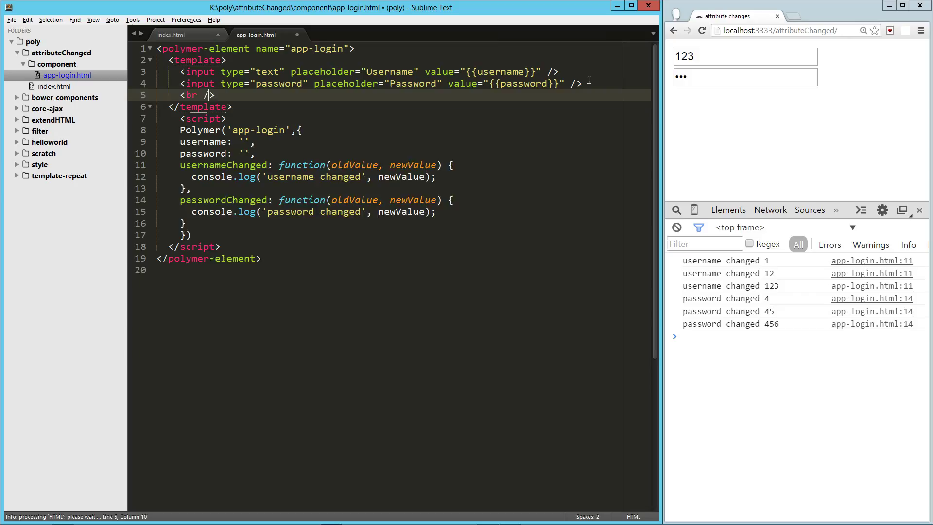
text(butt)
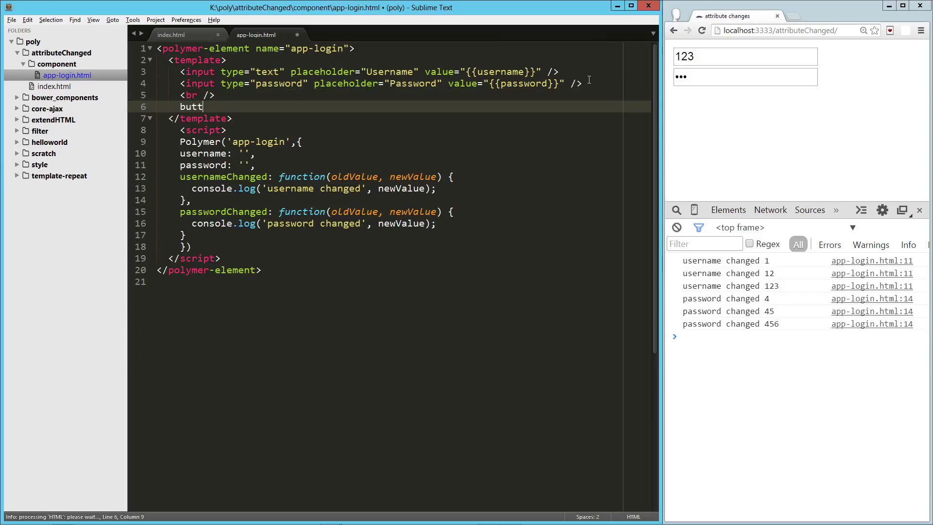
text(on>Login</button>)
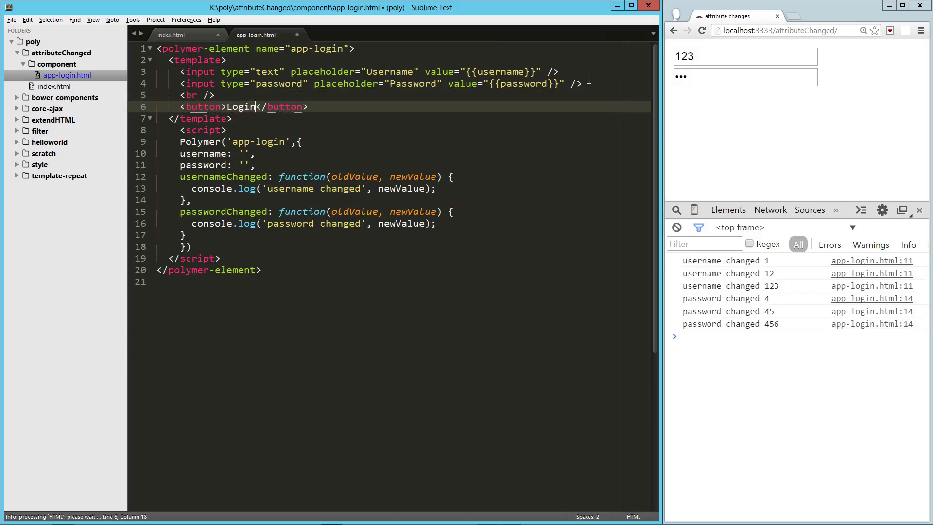
text(class="{{)
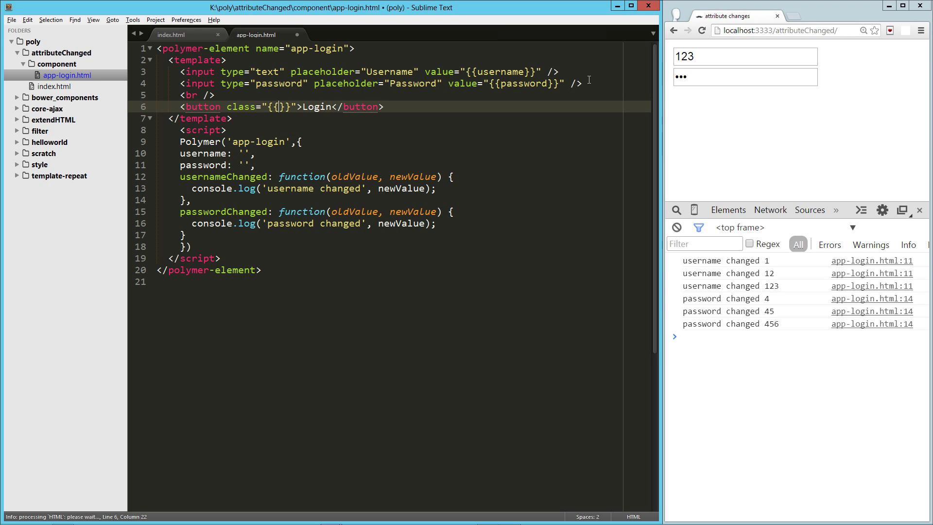
text(loginStat)
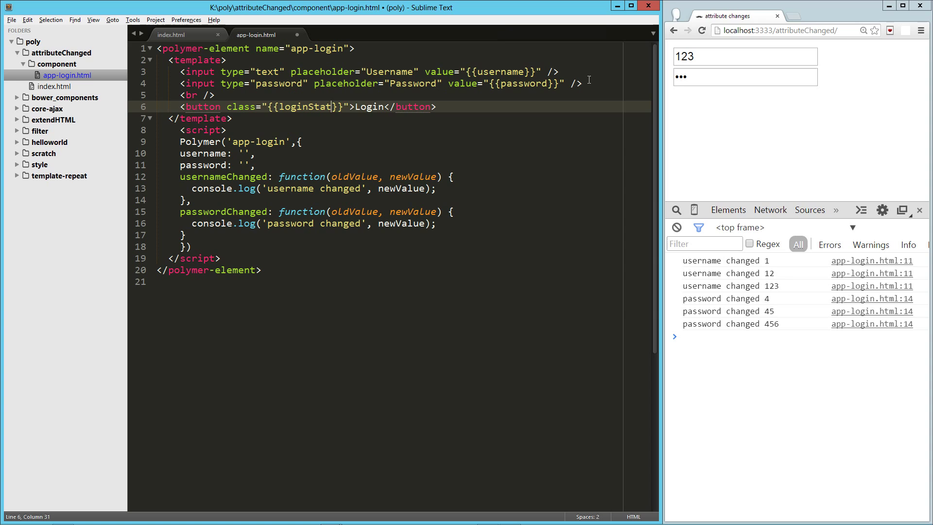
text(e)
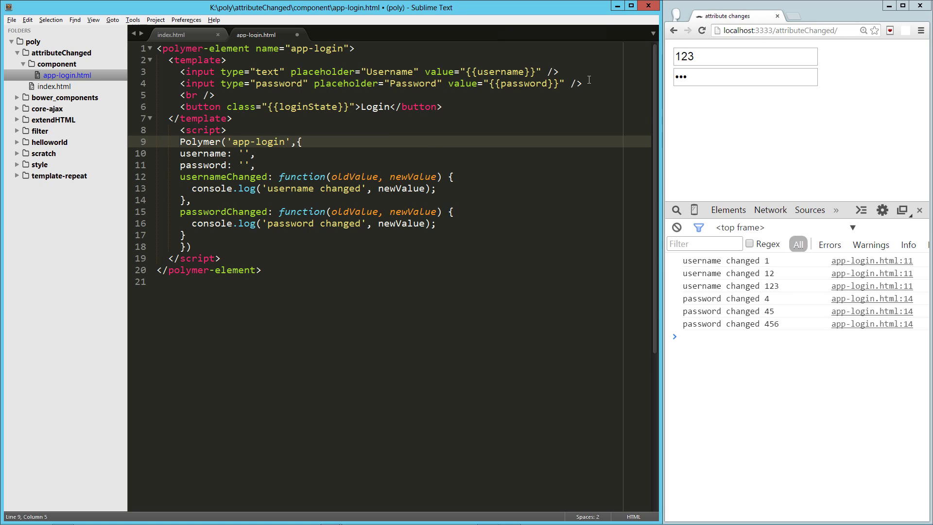
text(loginState: 'invalid)
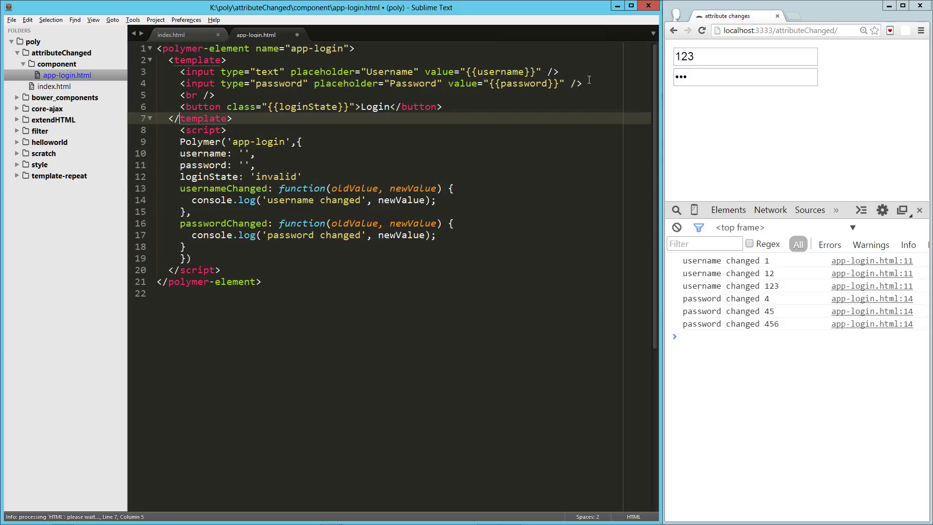
Add a style block giving the button invalid/valid classes with opacity 0 and 1 and transition: all 1s, then save.
text(style)
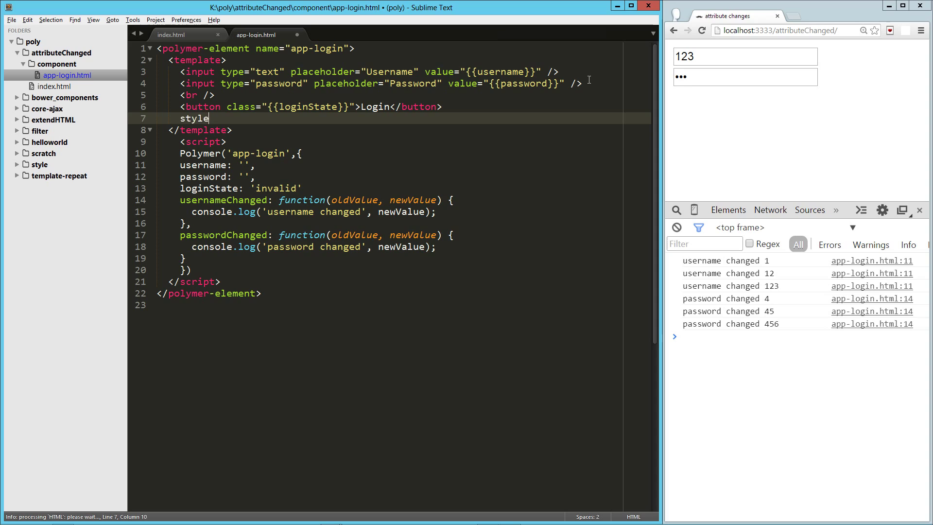
text(>)
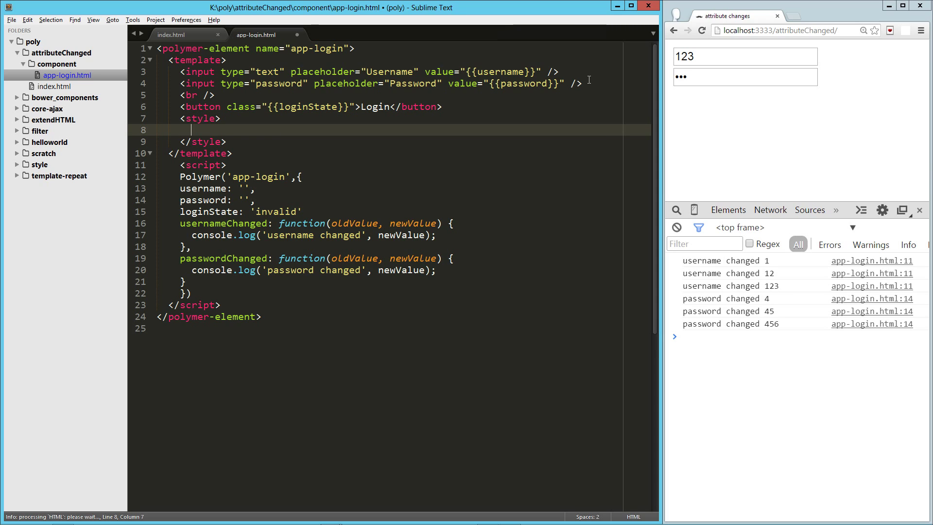
text(button{)
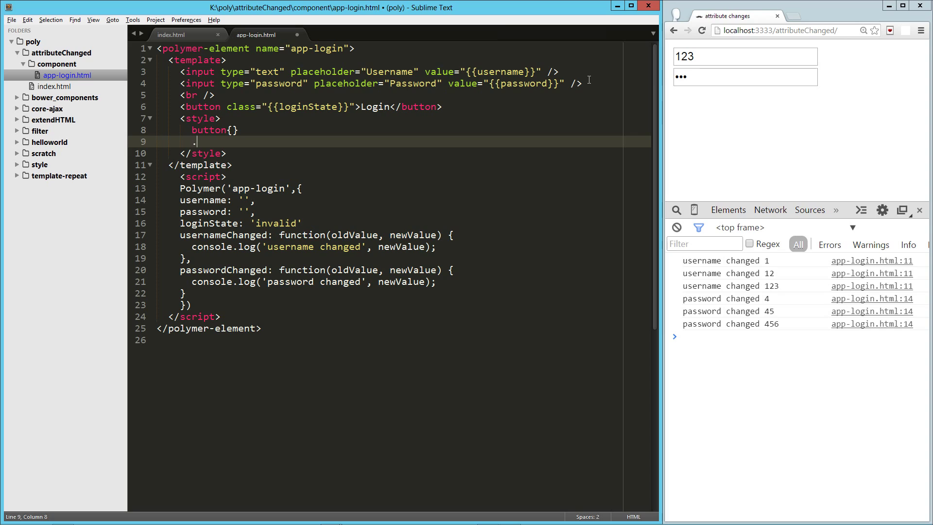
text(.inlvaid{})
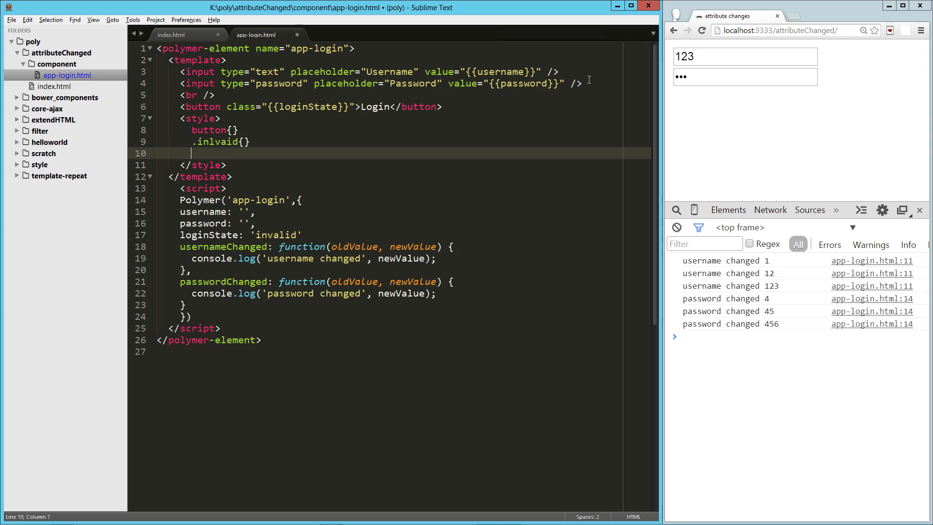
text(.valid{})
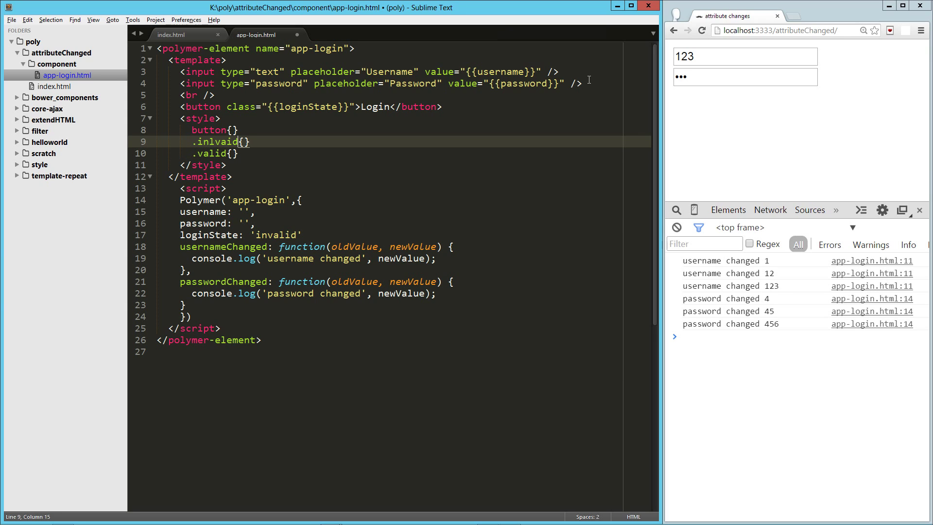
text(opacity:;)
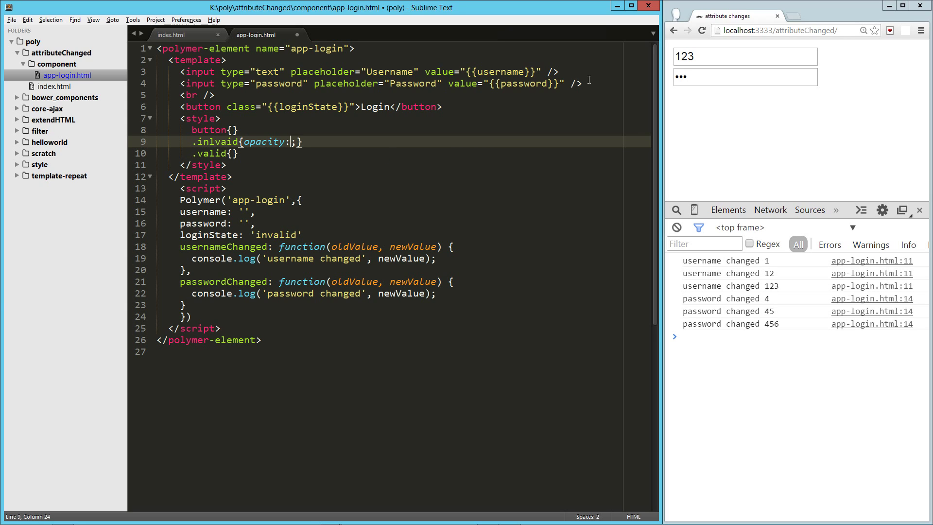
text(0)
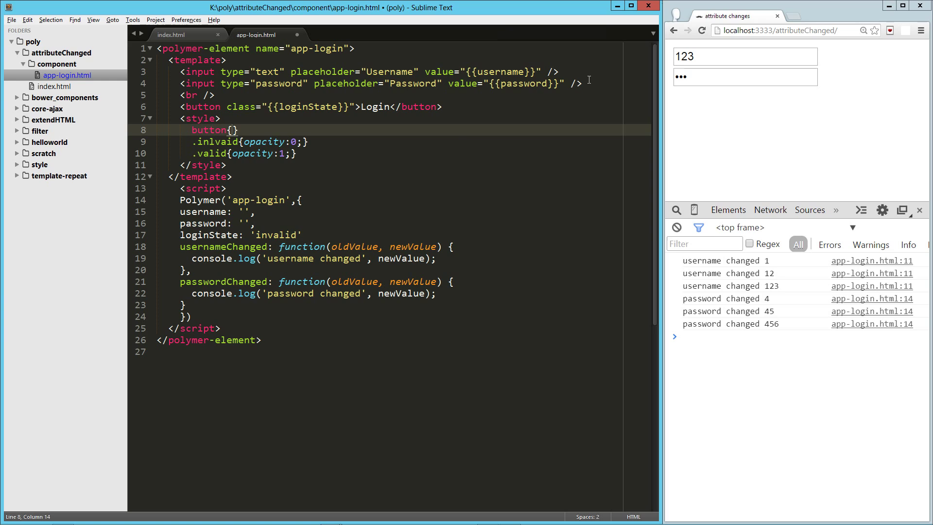
text(transition: all;)
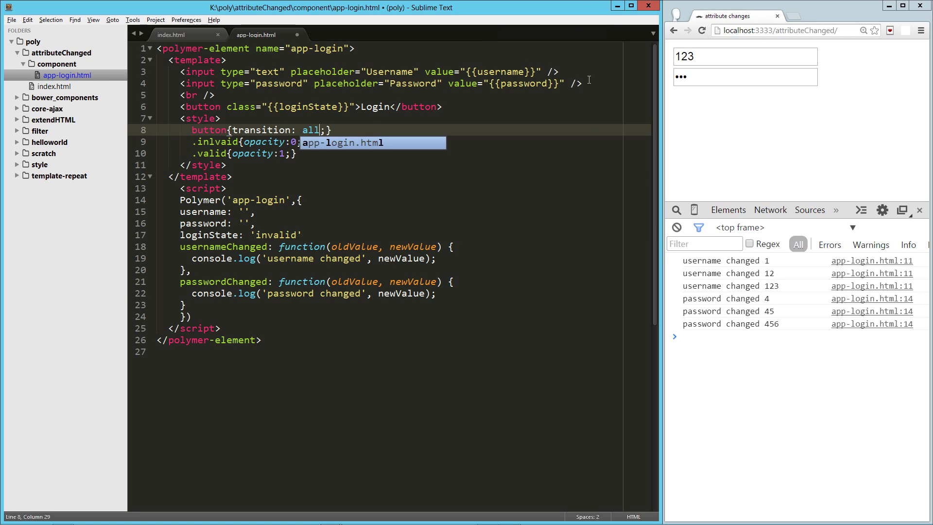
text(1s)
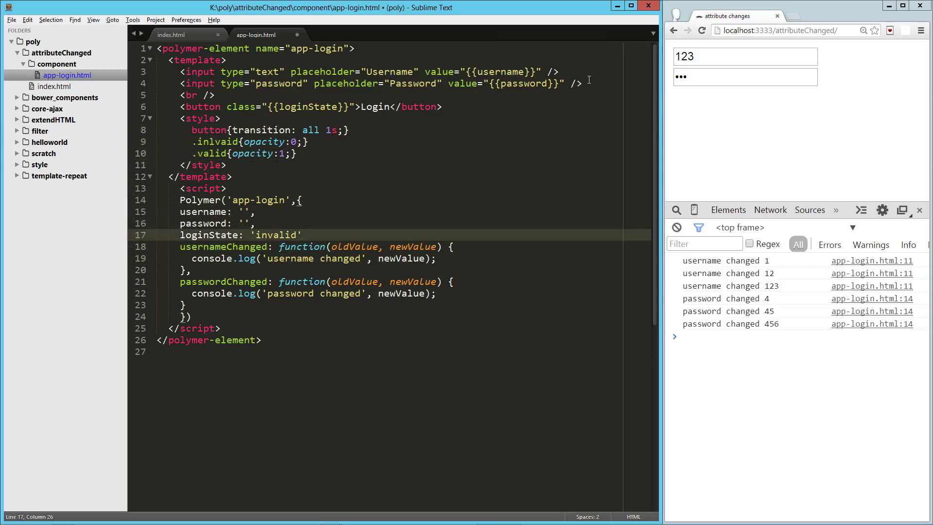
key(enter)
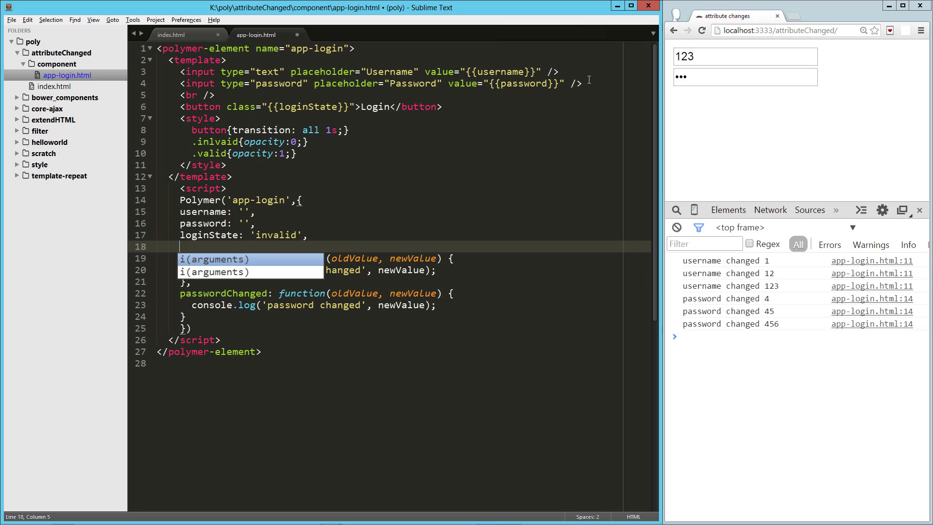
text(observe:)
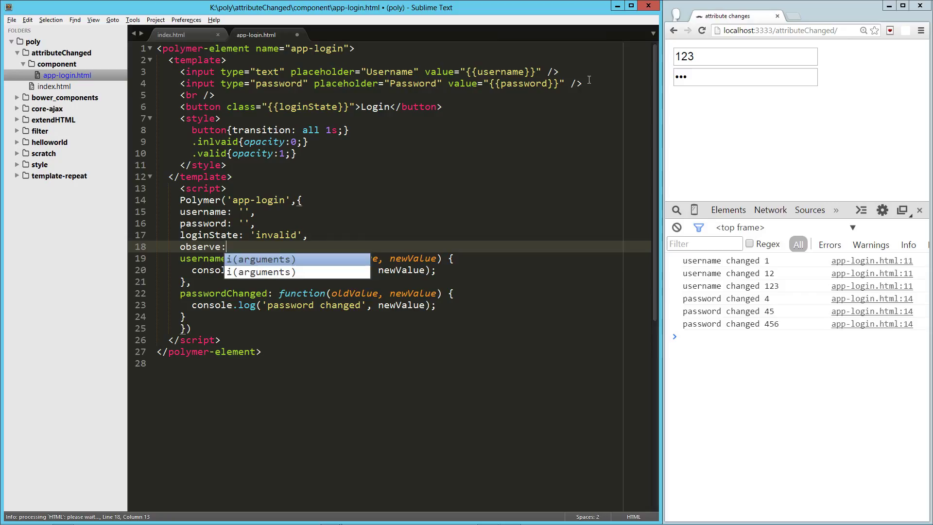
text({},)
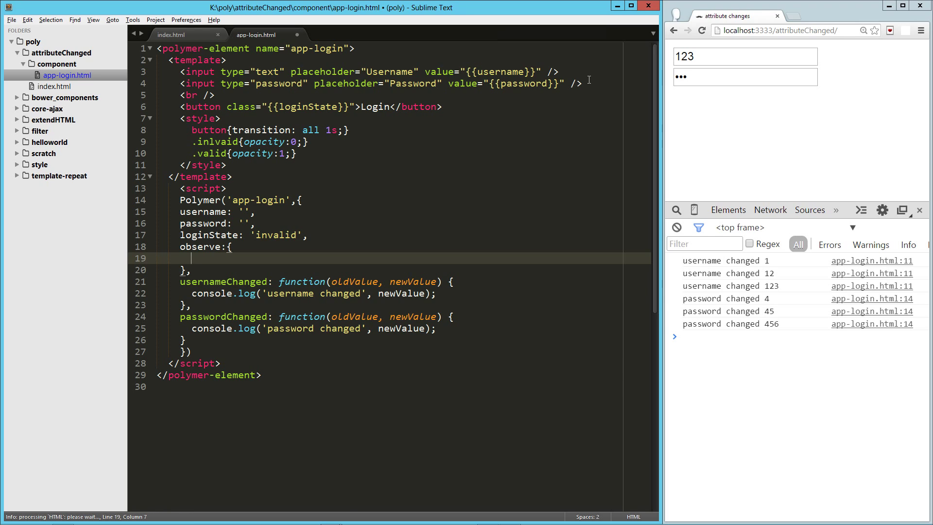
text(username)
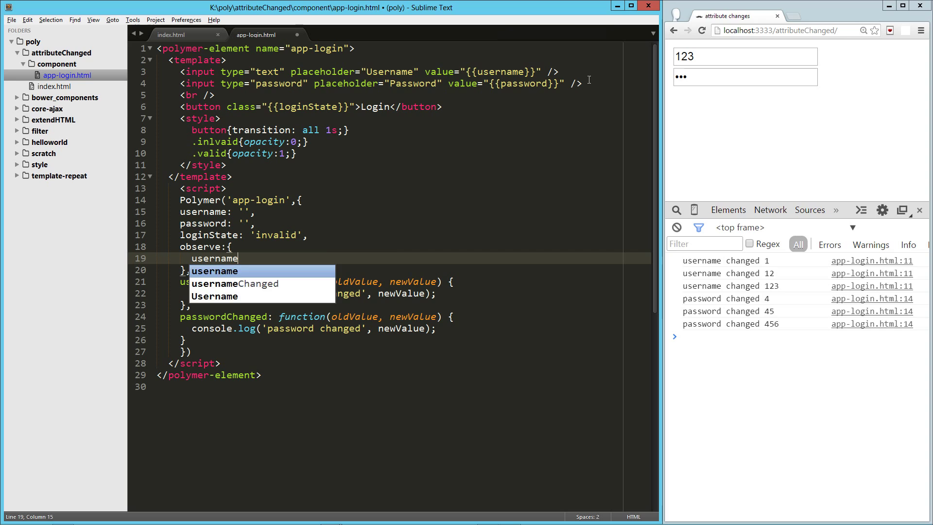
text(: 'validate',)
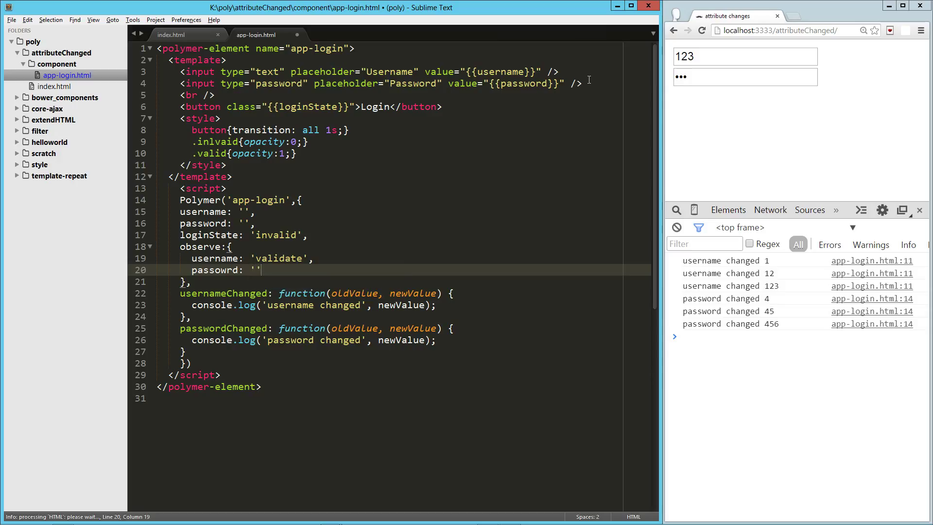
text(validate)
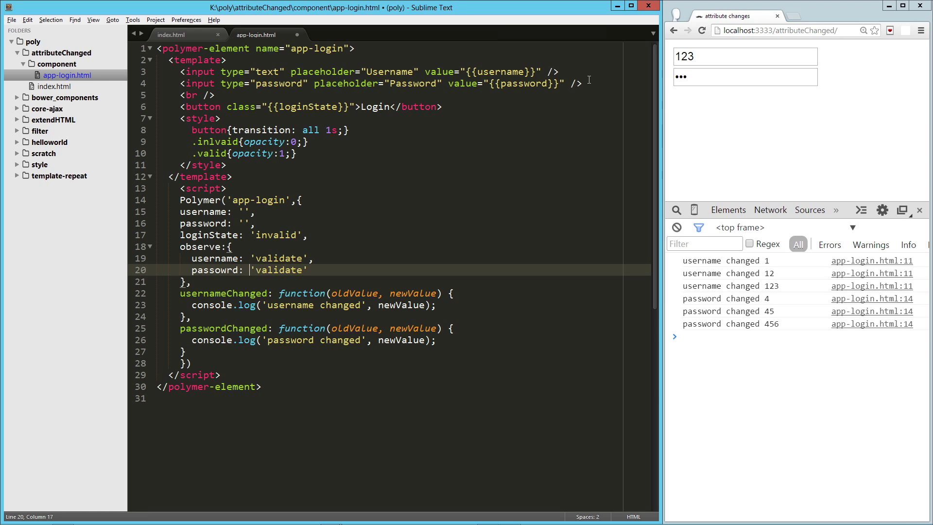
double_click(215, 270)
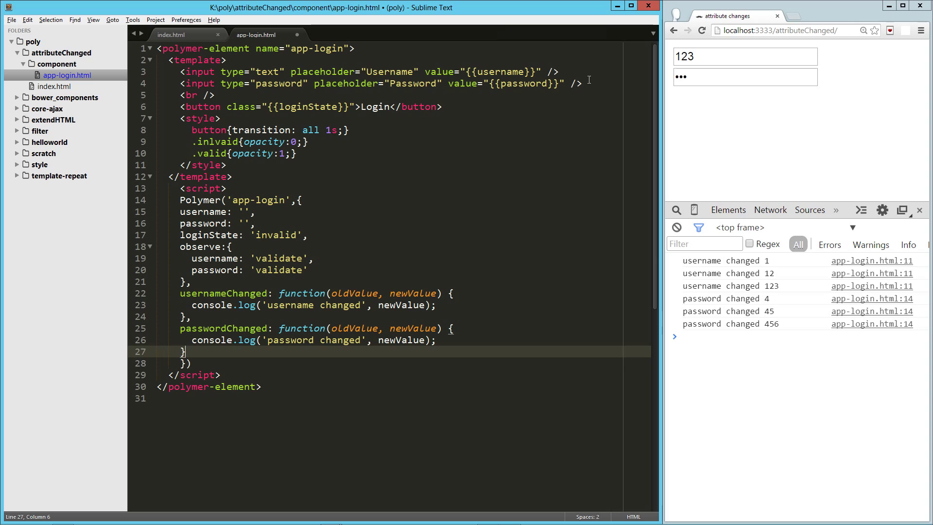
Write validate: function(){ console.log('in validate function'); } and save the file.
text(validate)
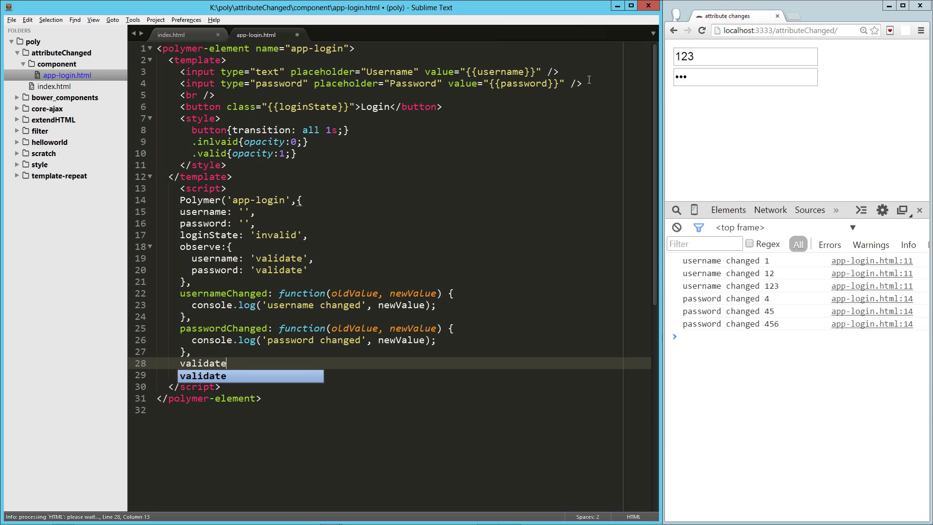
text(: function(){)
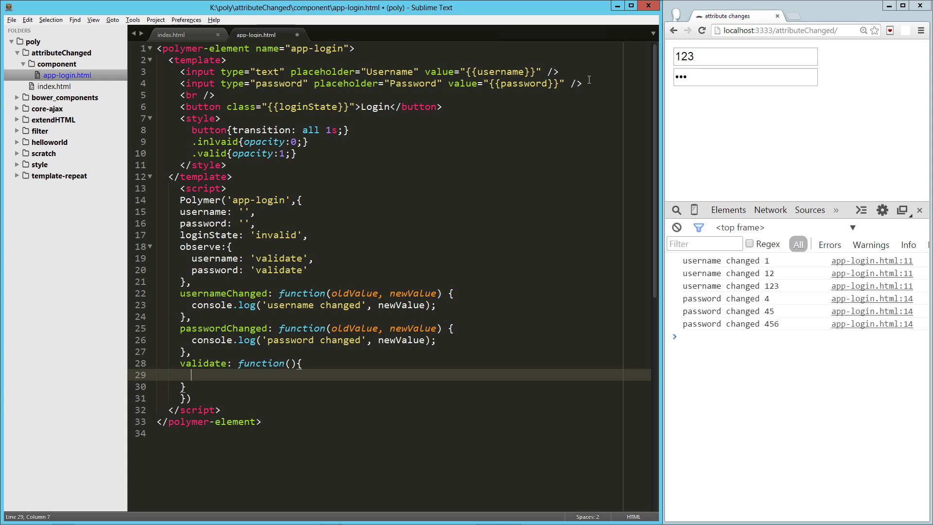
text(consoel)
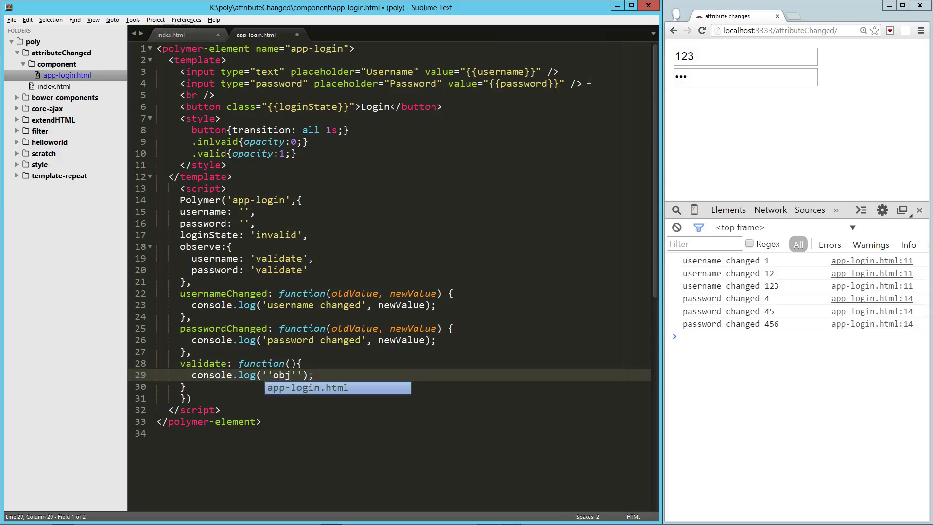
text(in va)
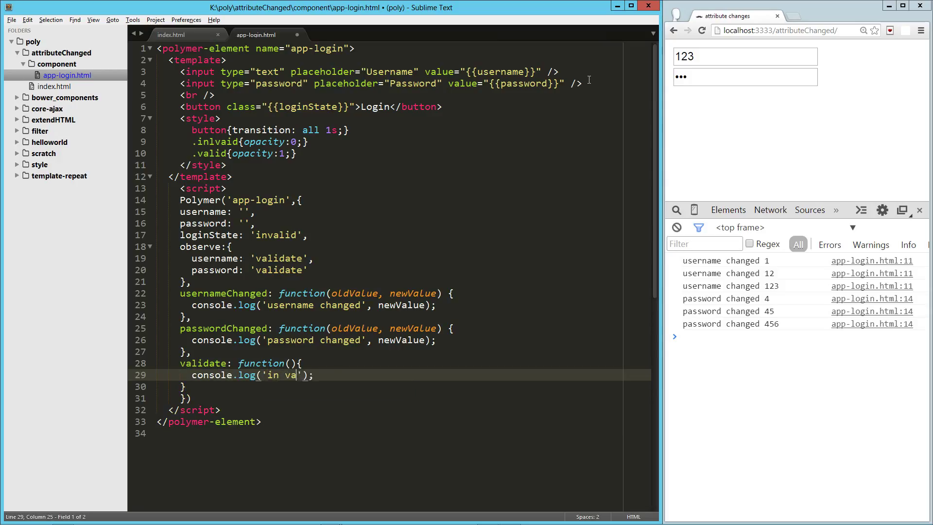
text(lidate function)
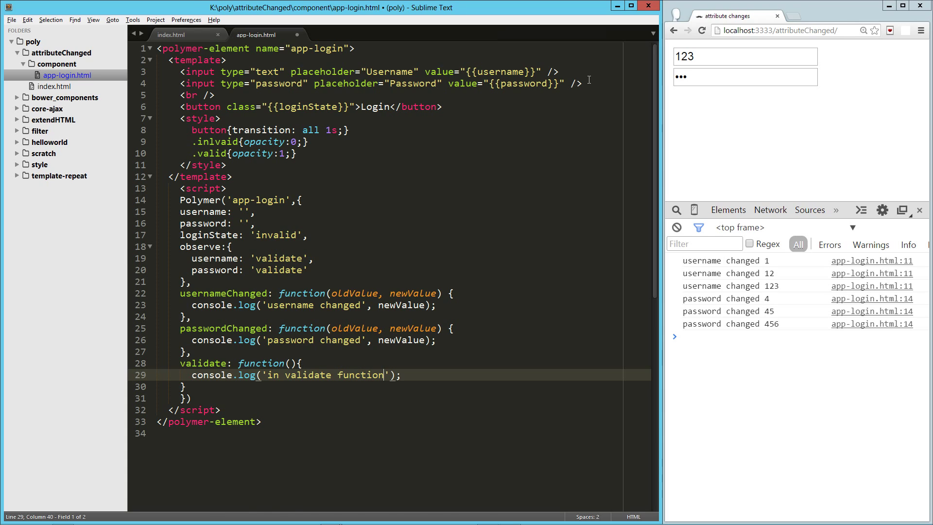
key(ctrl+s)
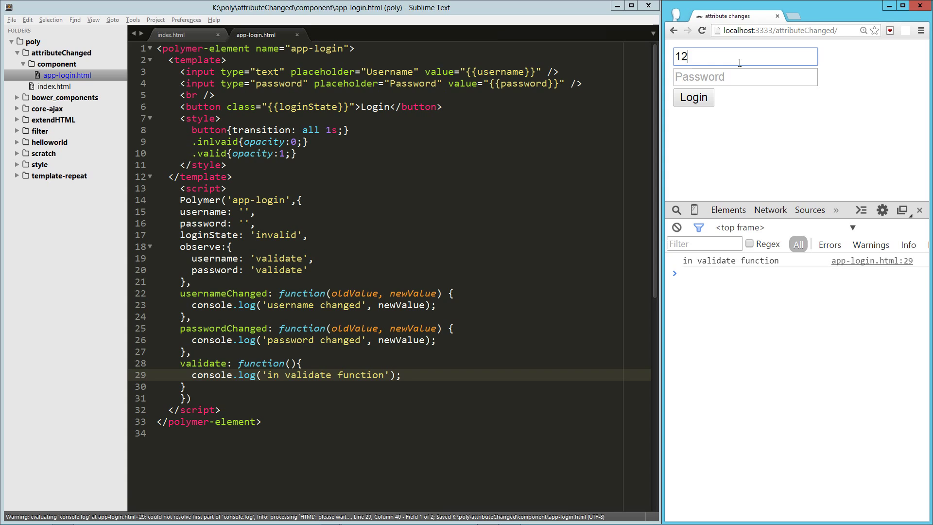
Test the fields with 123 in the browser, then rename the misspelled .inlvaid style class to .invalid.
text(123)
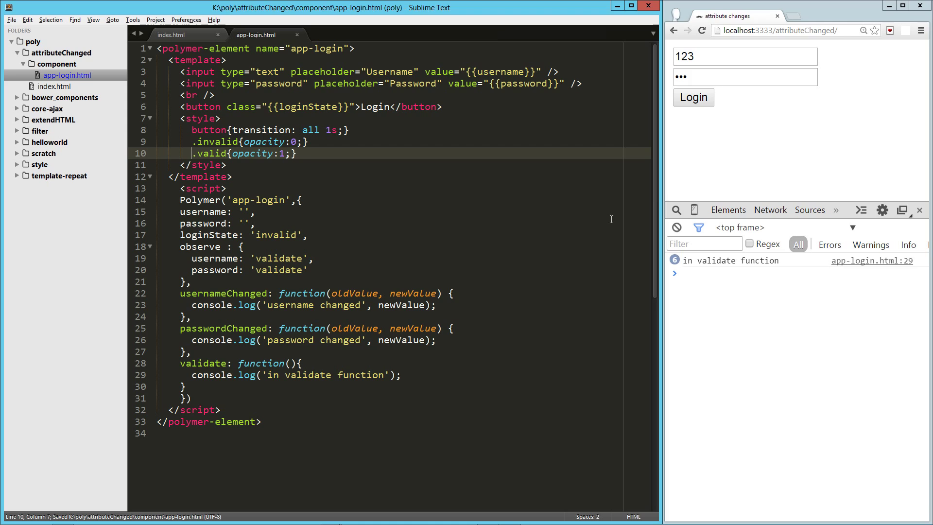
text(aassss)
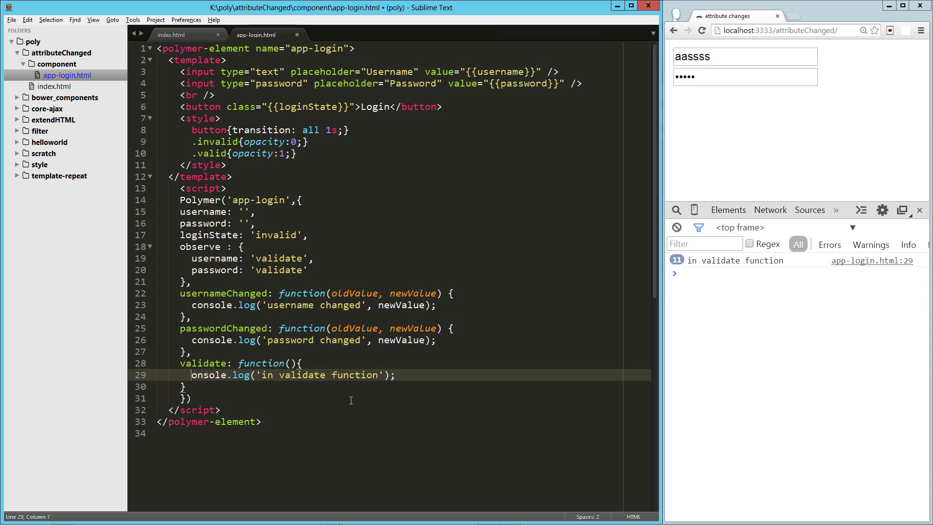
Write the condition if(this.username.length>2 && this.password.length>2) in validate.
text(if)
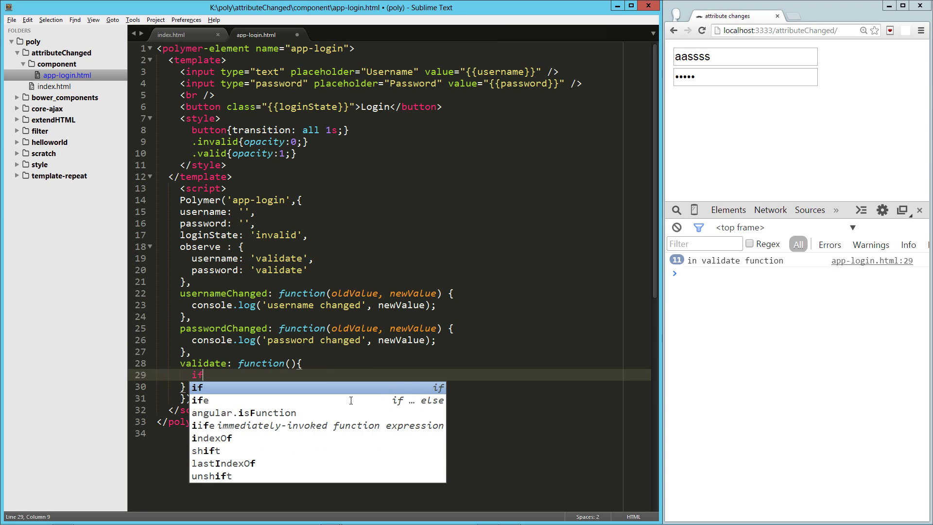
text((username)
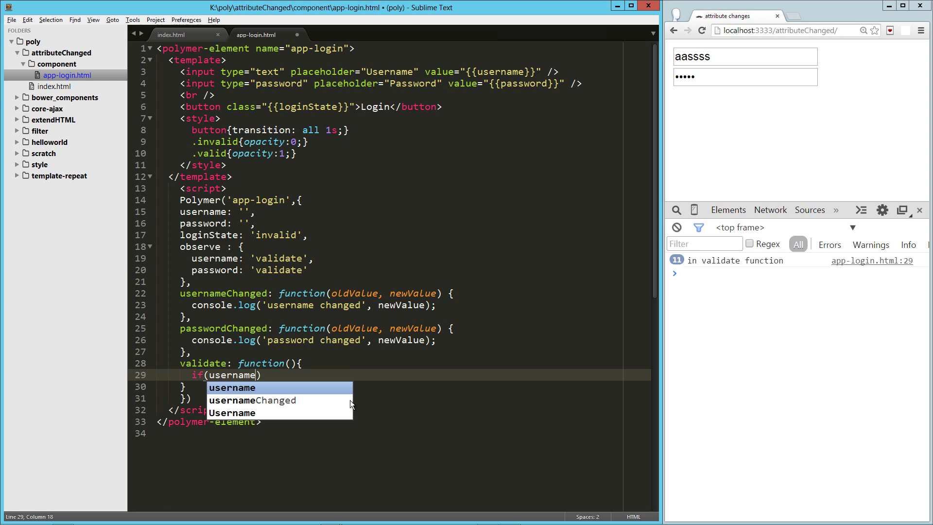
text(.length)
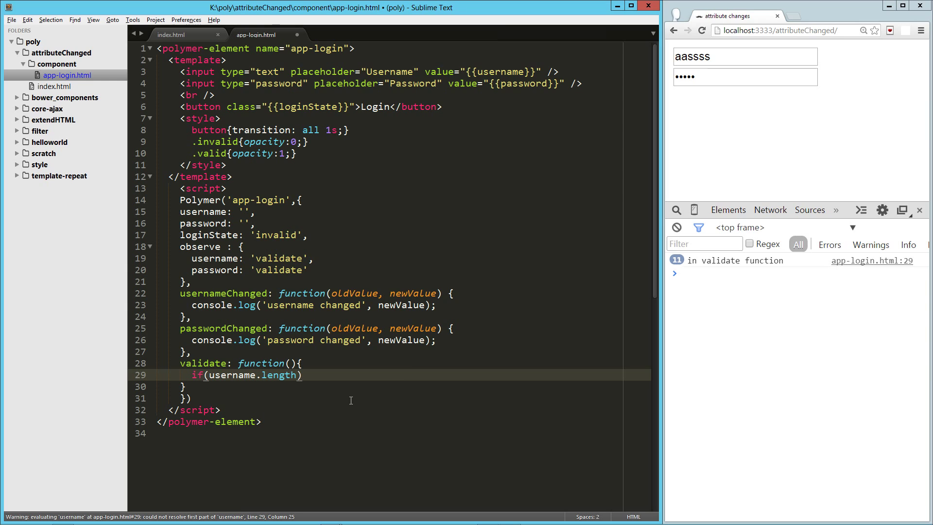
text(>2)
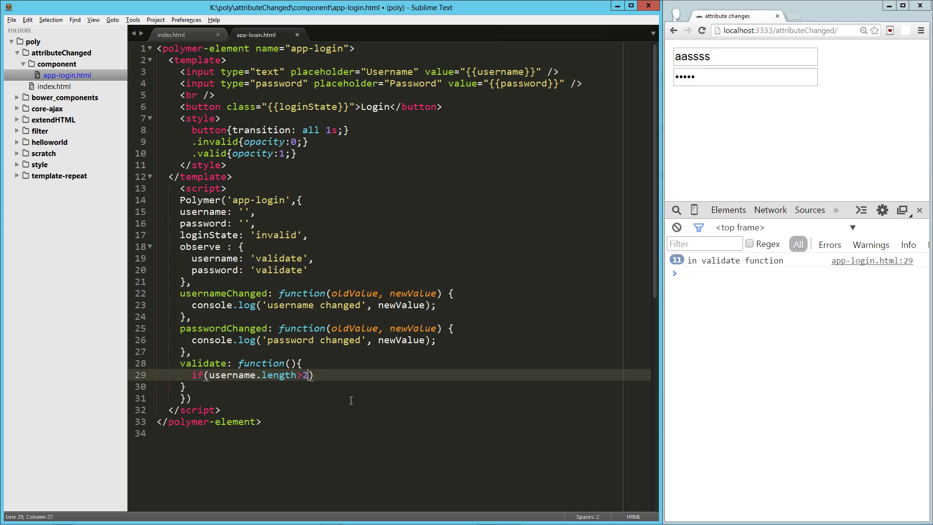
text(&& username.length>2)
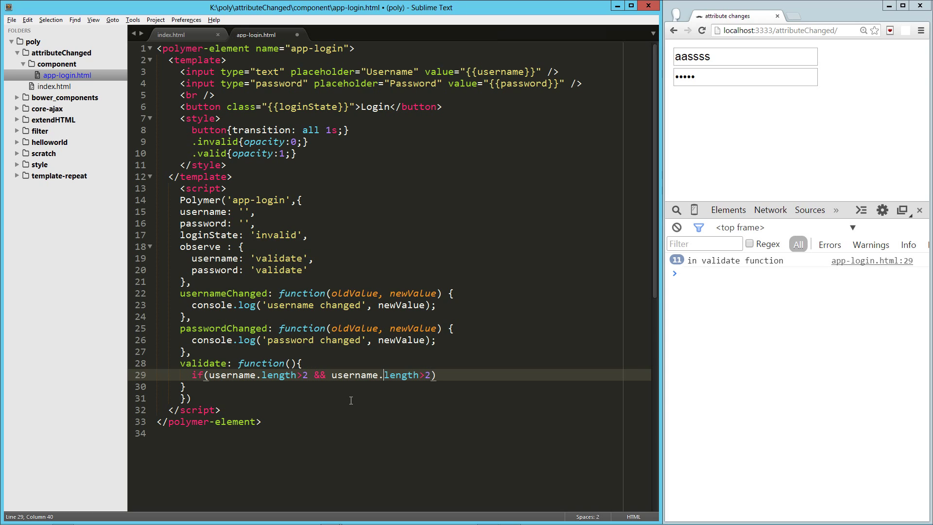
text(password)
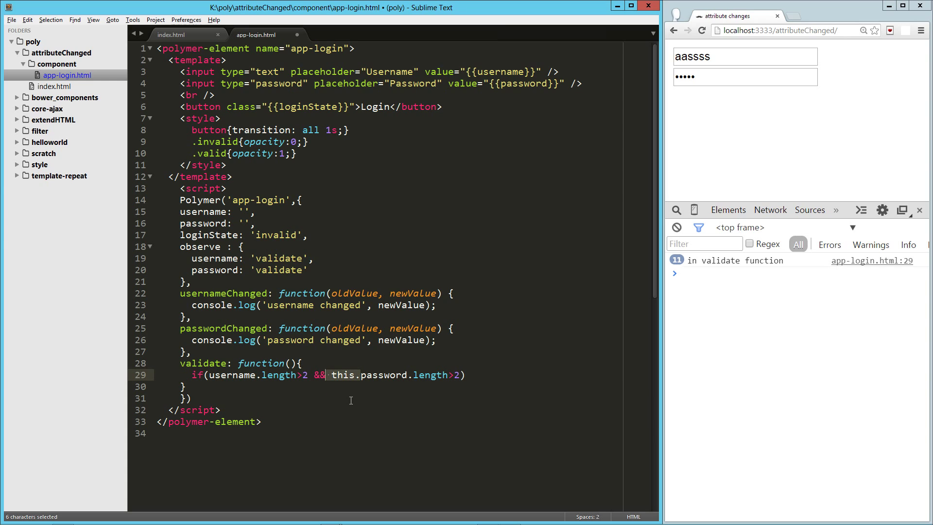
click(205, 376)
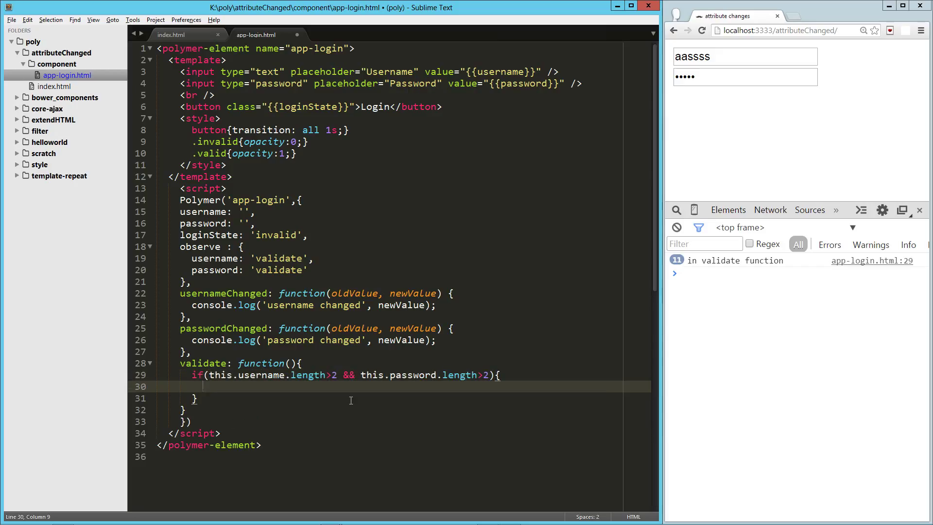
text(this.)
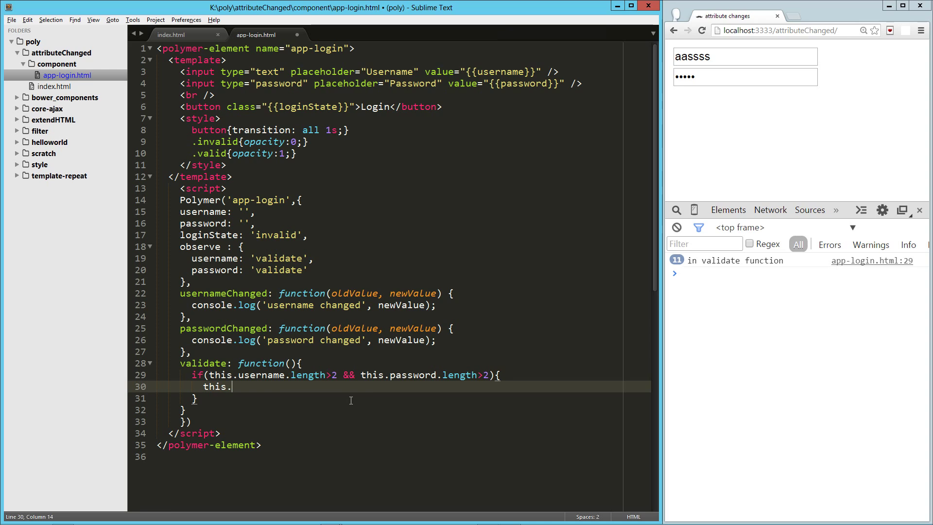
Set this.loginState to 'valid' in the if branch and 'invalid' in the else branch.
text(loginState = 'valid';)
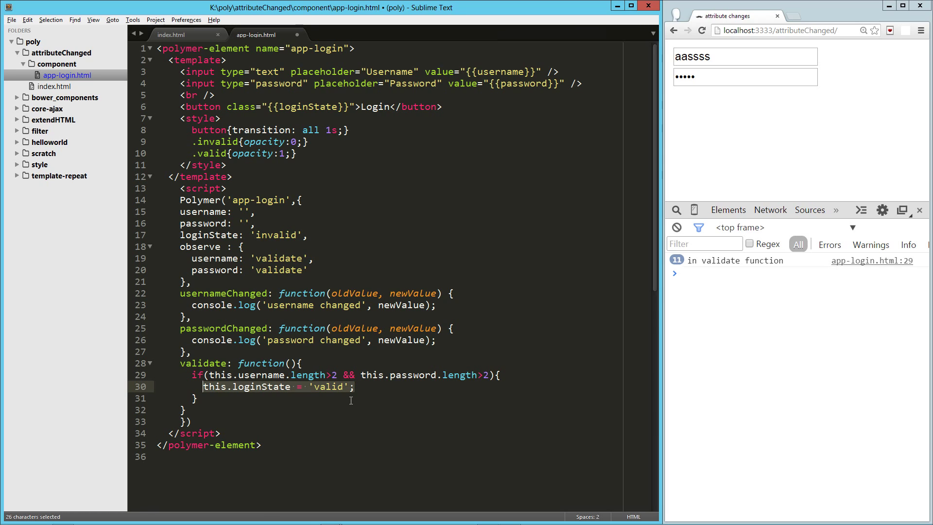
text(else {)
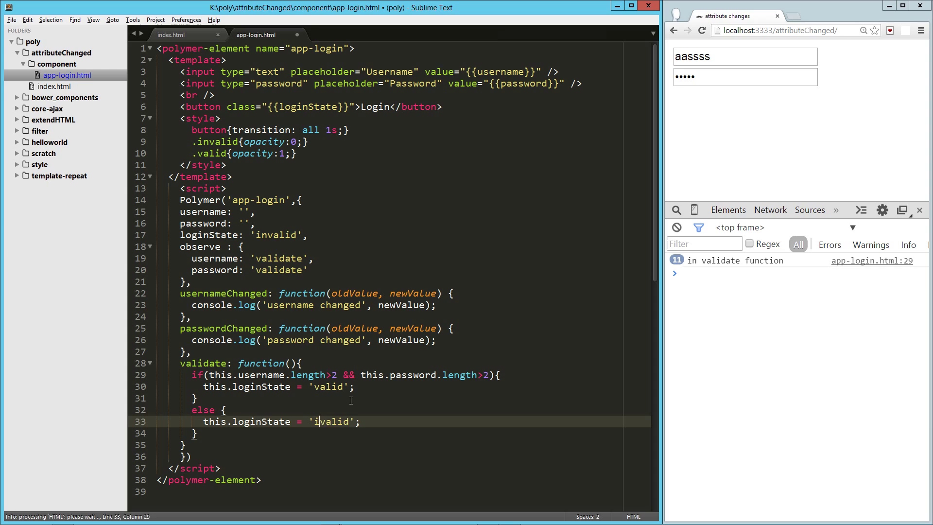
text(n)
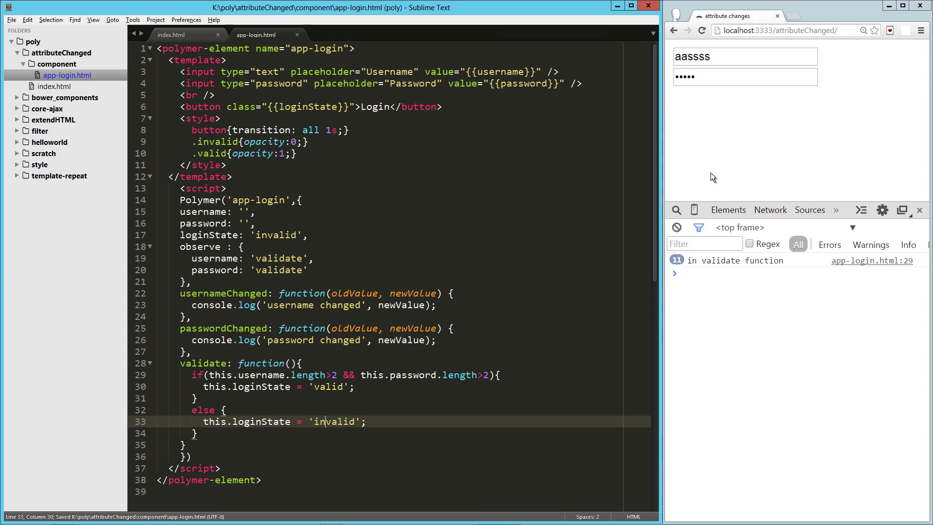
Type 123 into the page's Username field to test, reload, and return to the component code.
text(1)
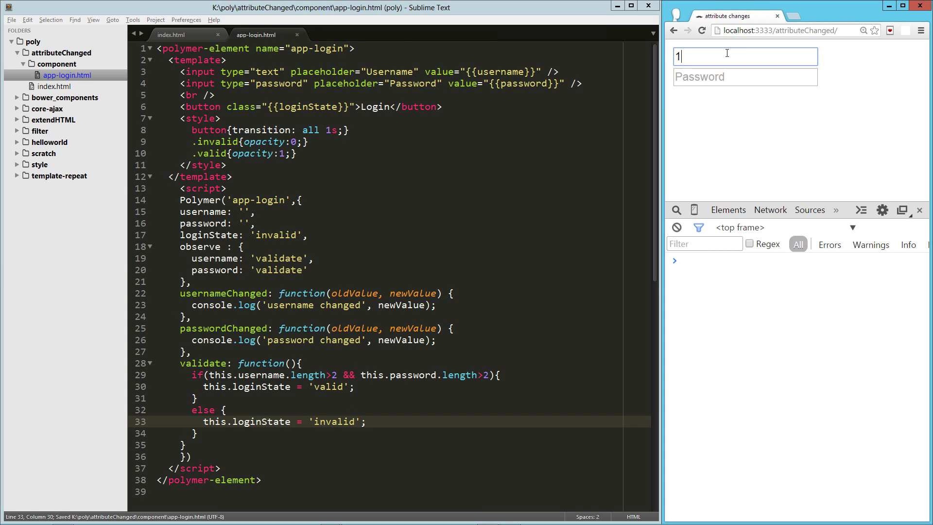
text(23)
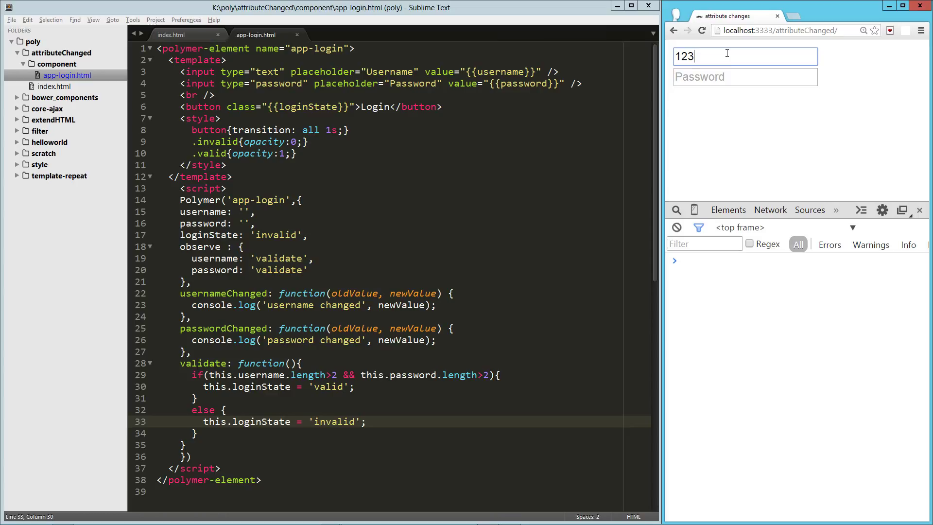
text(123)
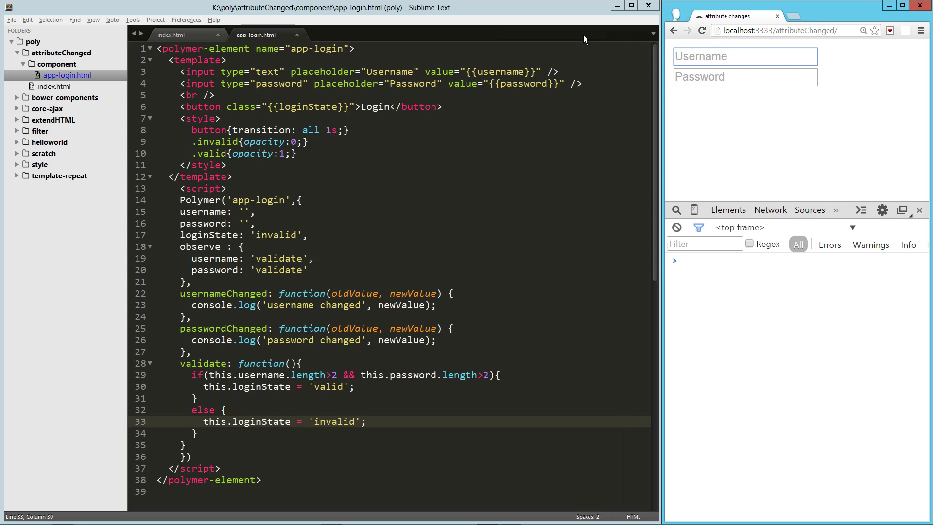
click(238, 211)
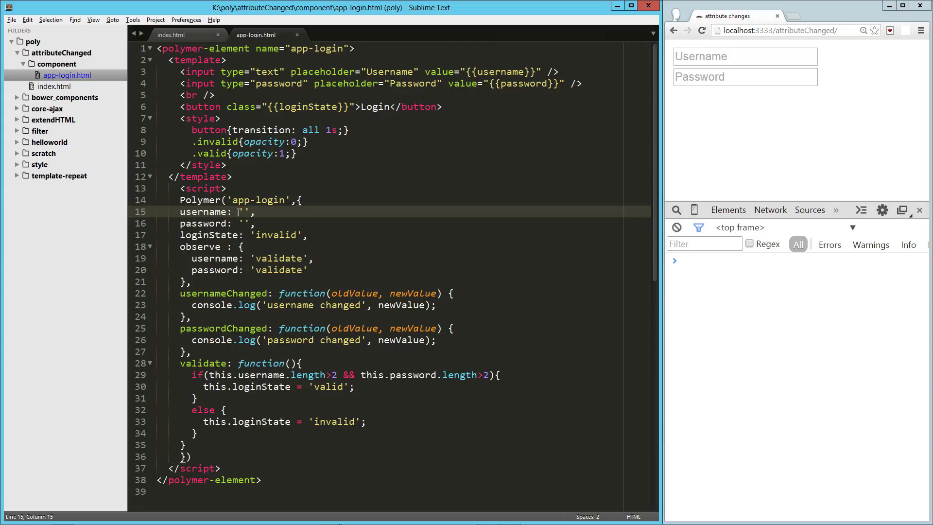
Select the usernameChanged and passwordChanged logging handler functions (lines 22-27) for removal.
click(185, 292)
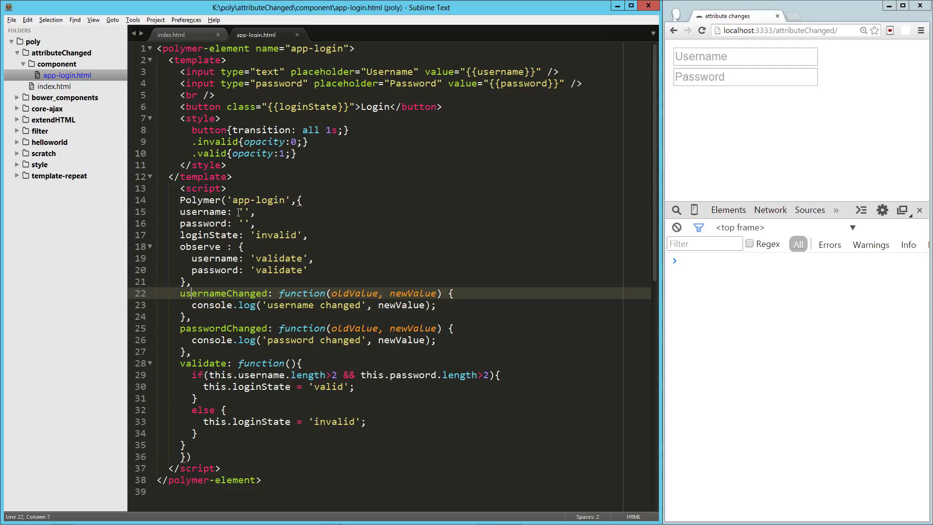
drag(180, 292, 191, 351)
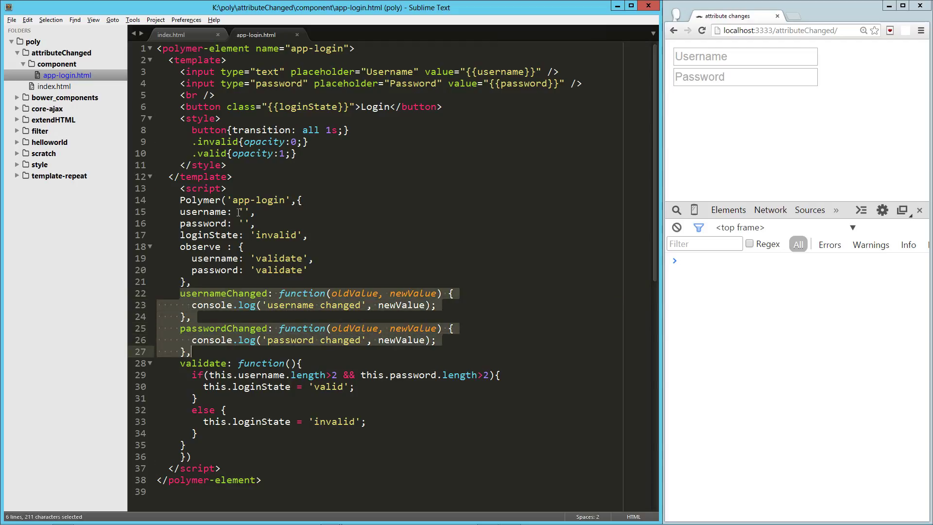